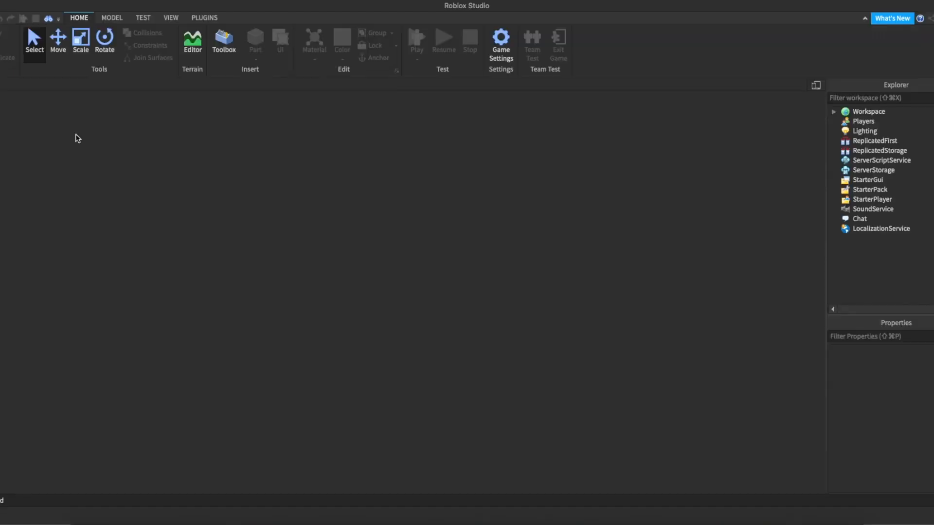
- Start a new Baseplate place and switch the Toolbox category from Models to Plugins
{"action": "left_click", "coordinate": [224, 41]}
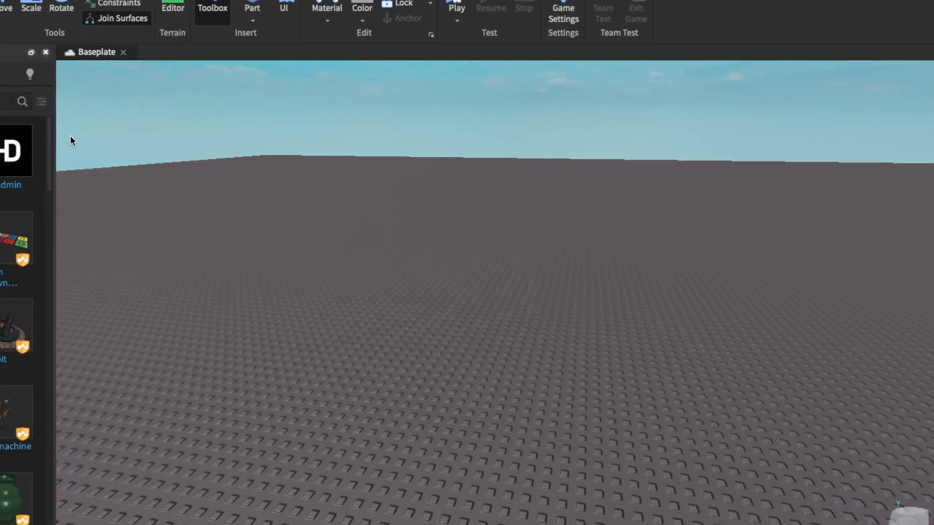
{"action": "left_click", "coordinate": [211, 9]}
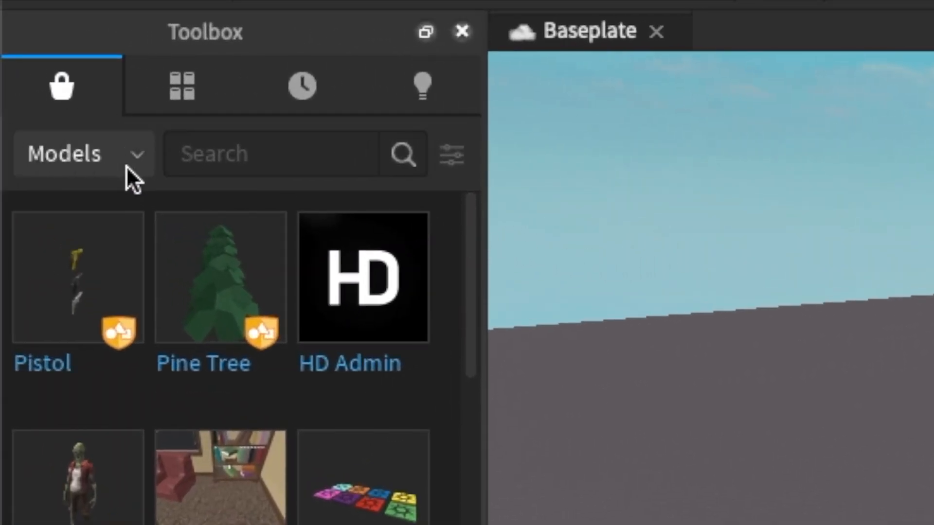
{"action": "left_click", "coordinate": [84, 154]}
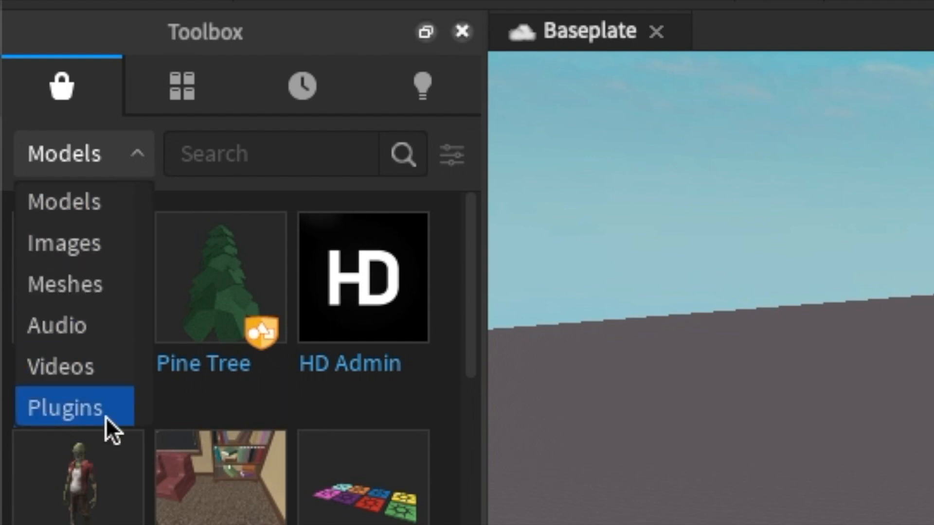
{"action": "left_click", "coordinate": [64, 406]}
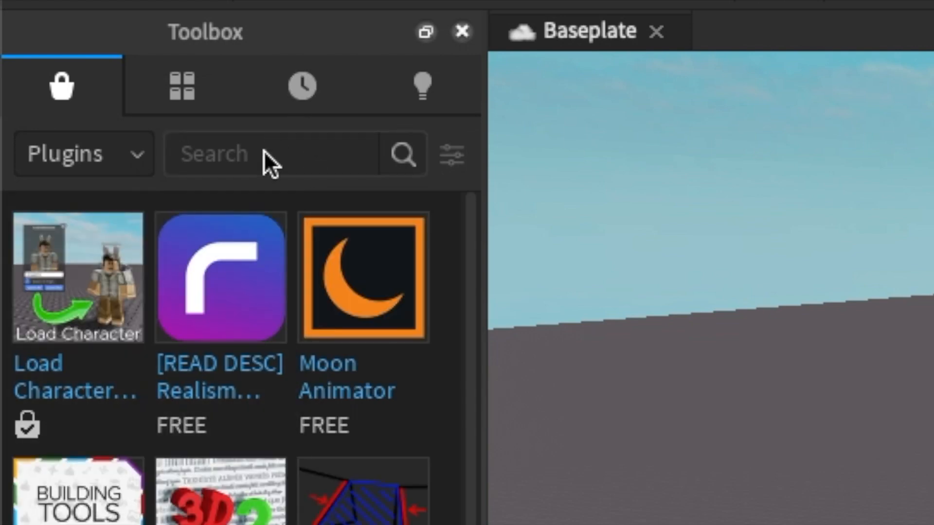
- Search the plugins for 'load cha' and scroll to the Load Character plugin's details
{"action": "type", "text": "load character"}
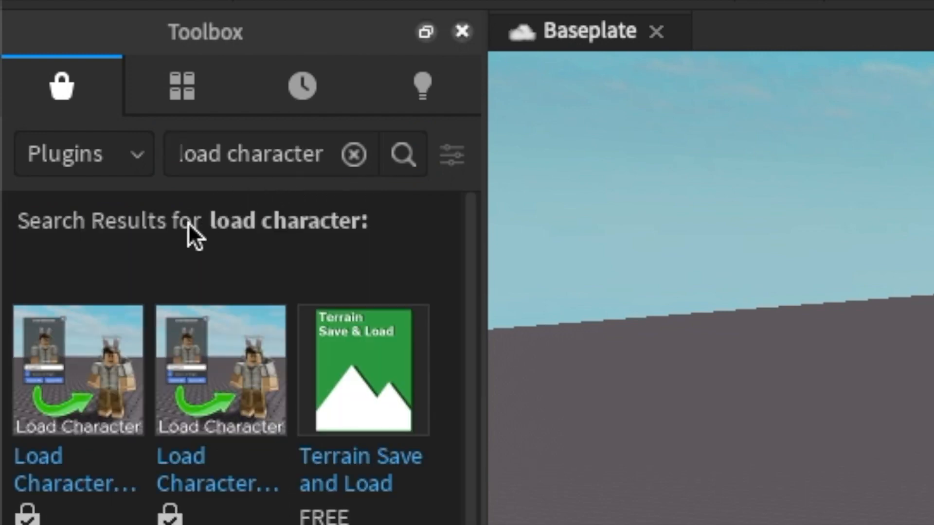
{"action": "mouse_move", "coordinate": [158, 301]}
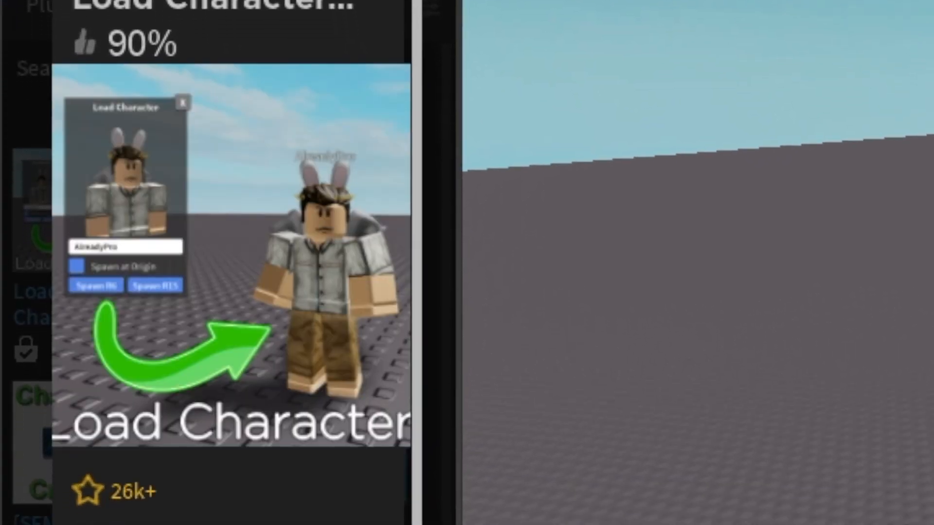
{"action": "scroll", "scroll_direction": "down", "scroll_amount": 3}
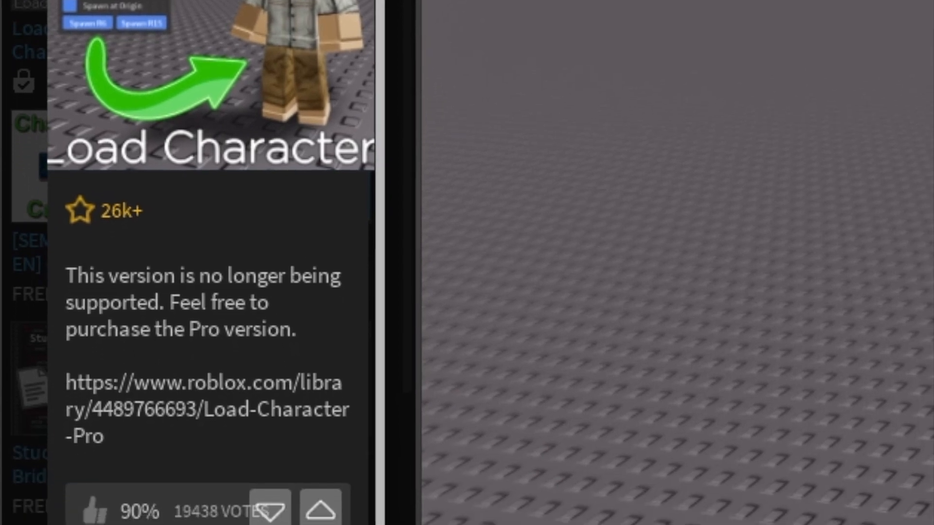
{"action": "scroll", "scroll_direction": "down", "scroll_amount": 3}
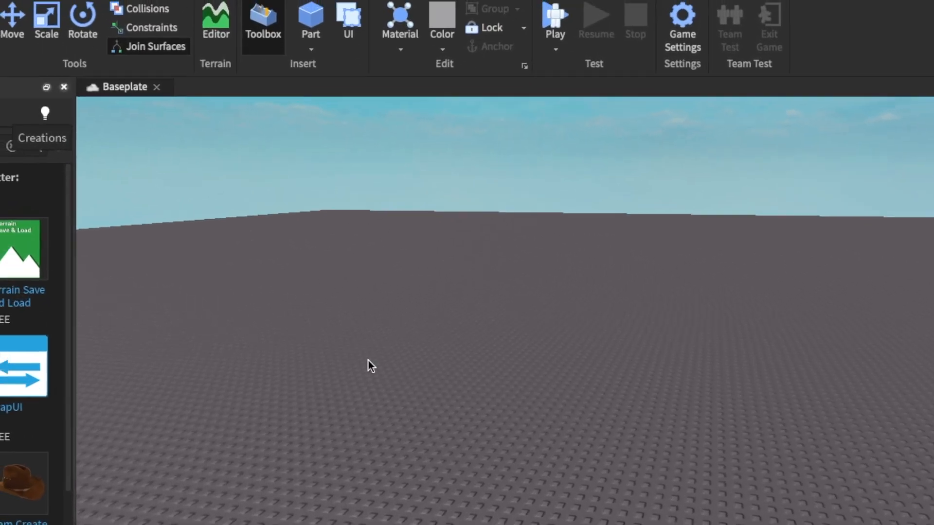
- Launch the Load Character plugin from the Plugins tab and select its username box
{"action": "left_click", "coordinate": [800, 70]}
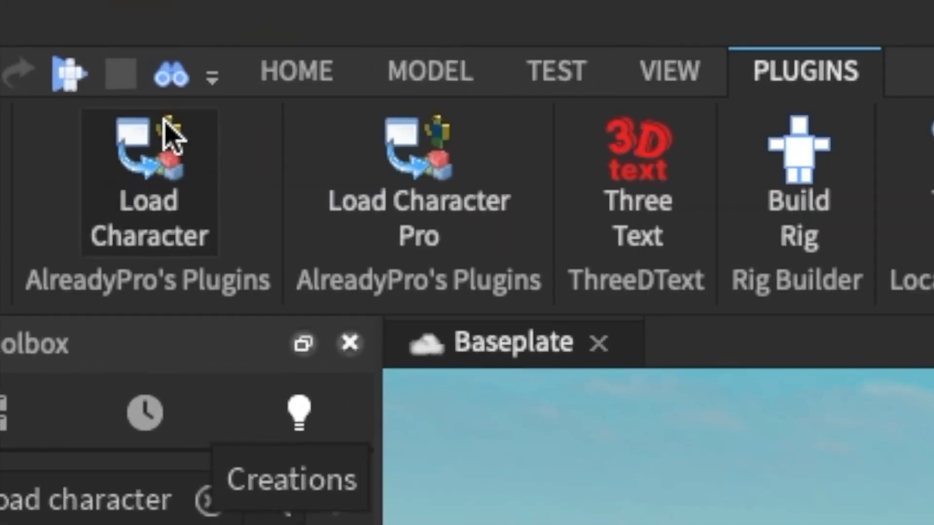
{"action": "left_click", "coordinate": [148, 179]}
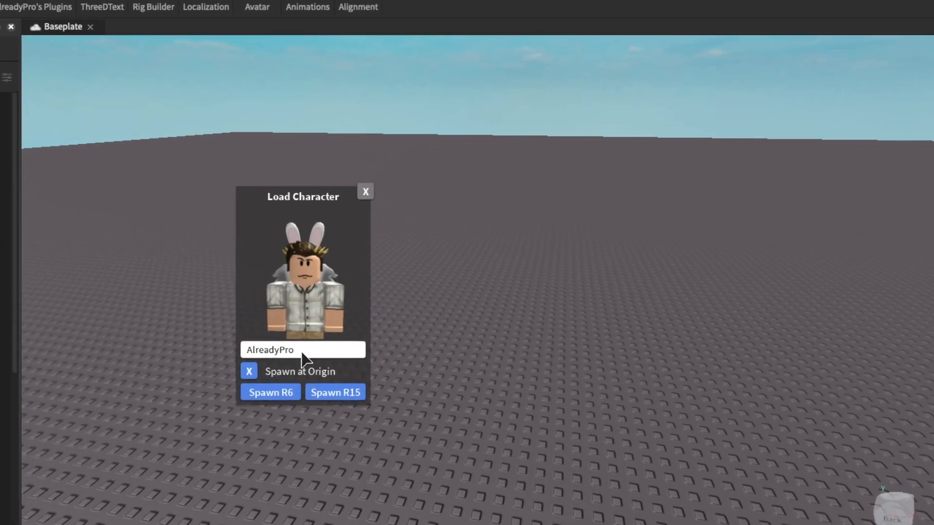
{"action": "triple_click", "coordinate": [302, 349]}
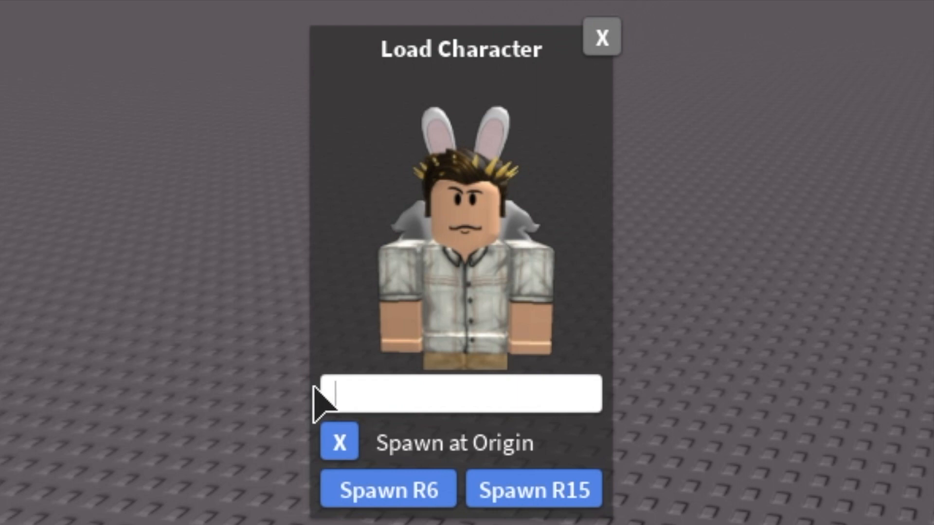
{"action": "type", "text": "LuvPup"}
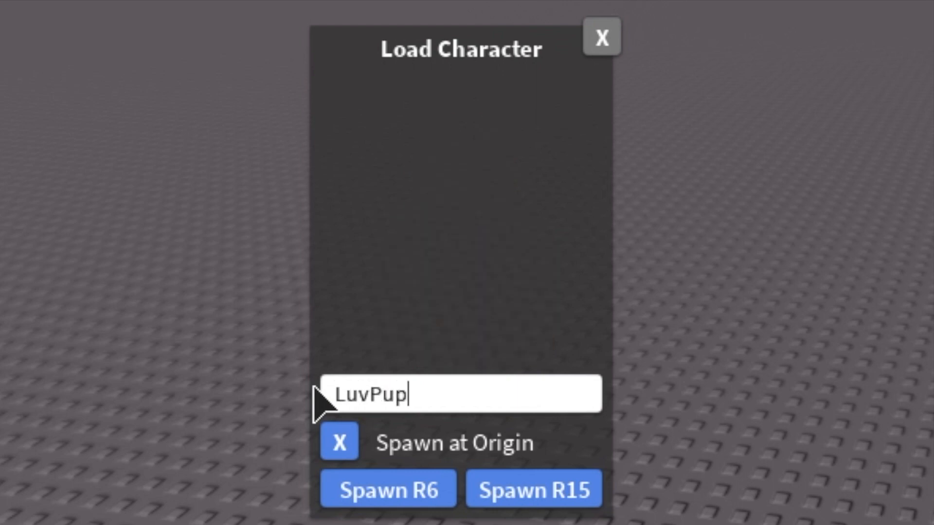
{"action": "type", "text": "py77"}
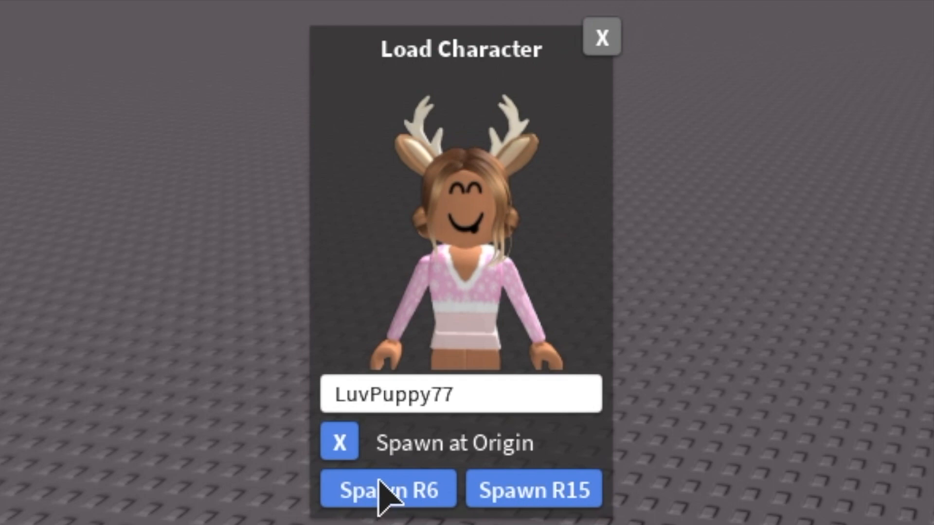
{"action": "left_click", "coordinate": [388, 489]}
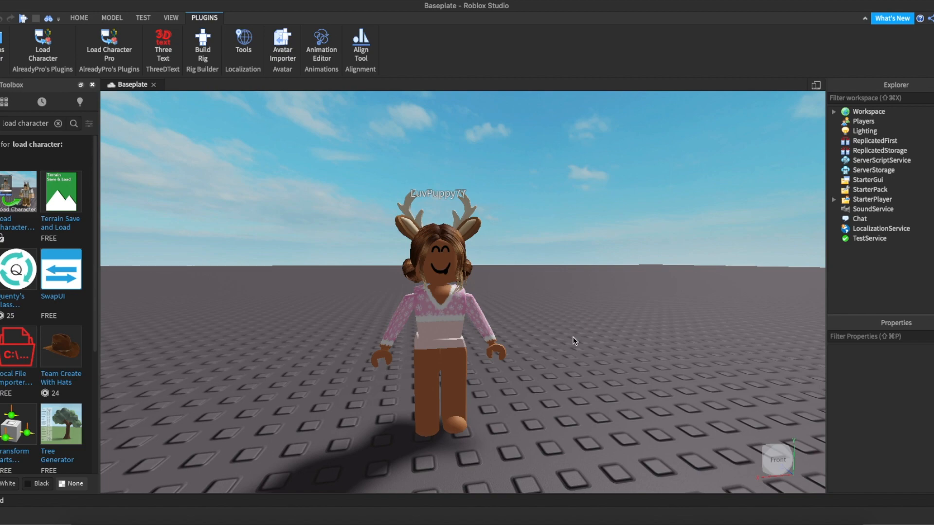
- Expand Workspace in Explorer and bring up the context actions for the avatar model
{"action": "left_click", "coordinate": [438, 297]}
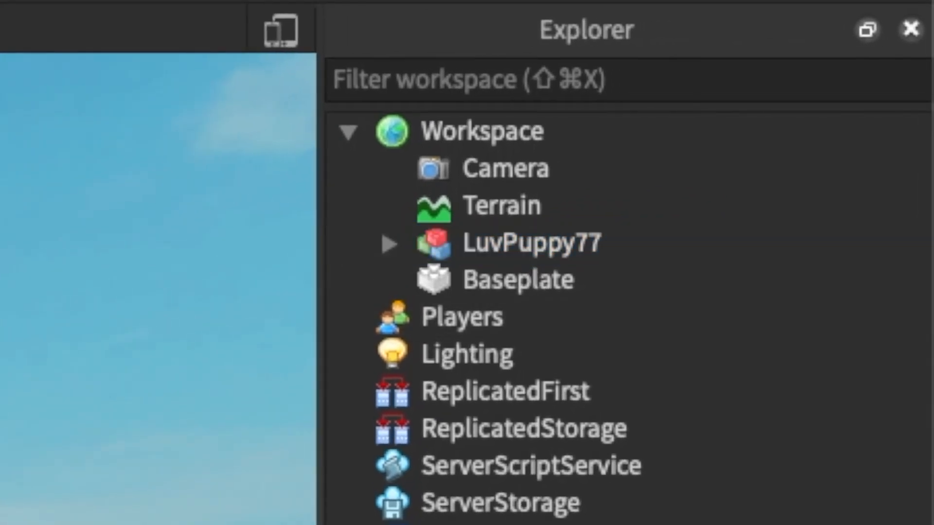
{"action": "mouse_move", "coordinate": [363, 185]}
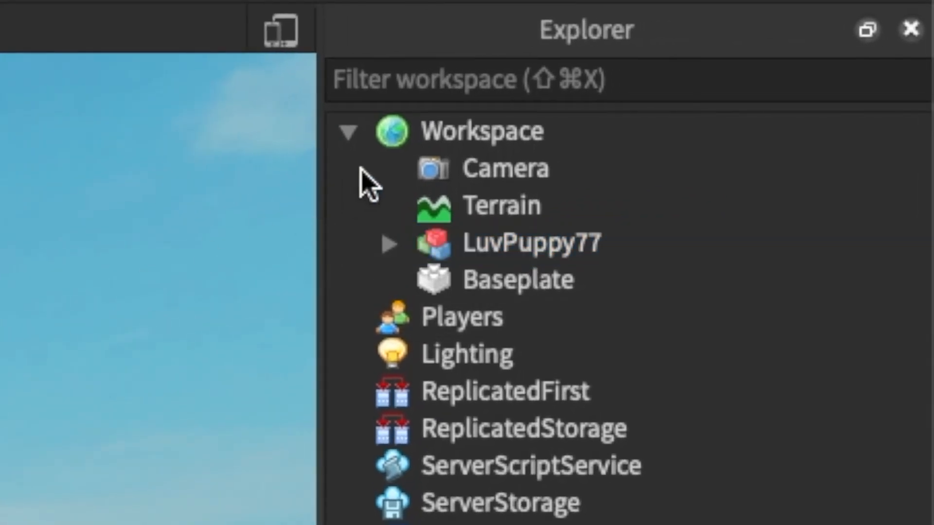
{"action": "mouse_move", "coordinate": [452, 256]}
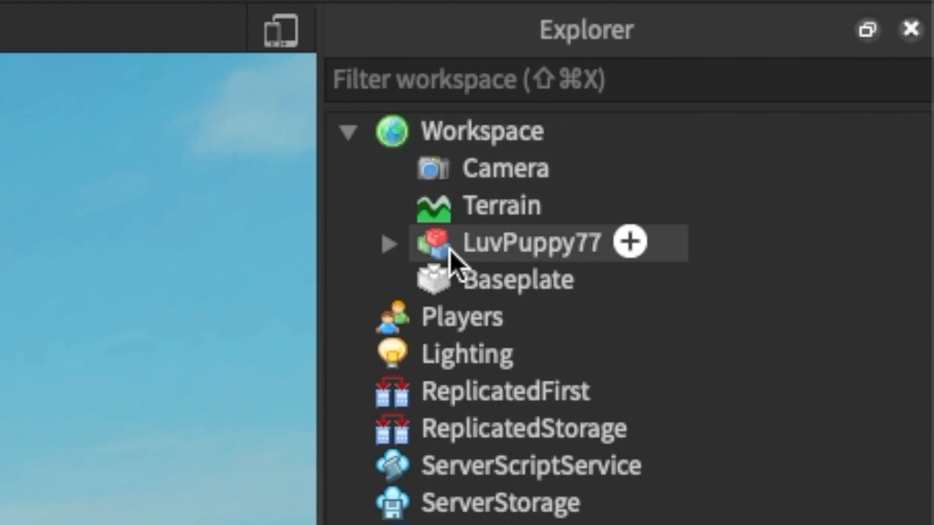
{"action": "left_click", "coordinate": [524, 242]}
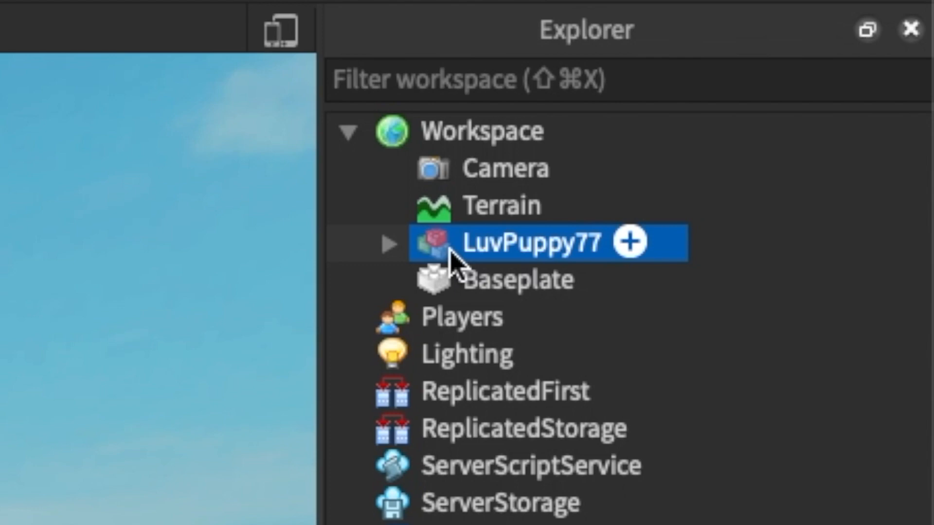
{"action": "right_click", "coordinate": [519, 243]}
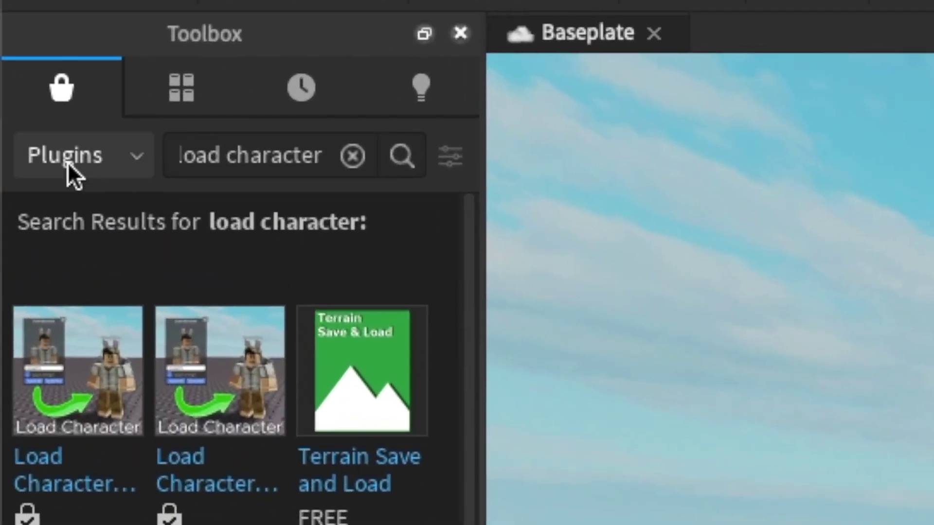
- Switch the Toolbox back to Models and search 'aesthetic bedroom' to insert a bedroom around the avatar
{"action": "left_click", "coordinate": [84, 155]}
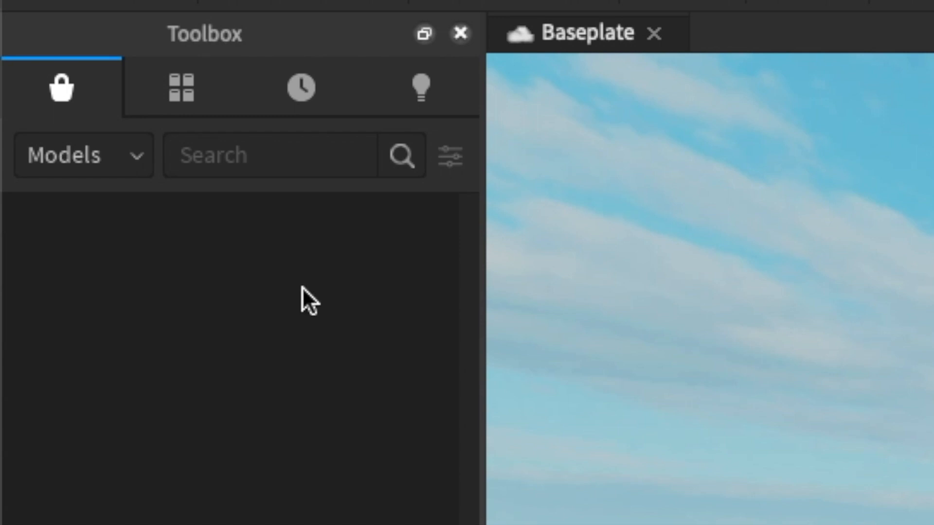
{"action": "mouse_move", "coordinate": [367, 298]}
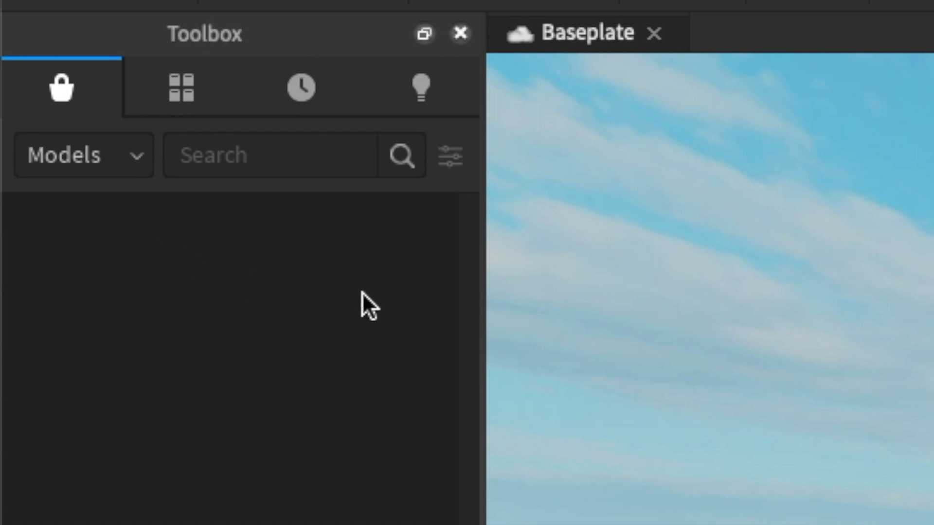
{"action": "left_click", "coordinate": [268, 155]}
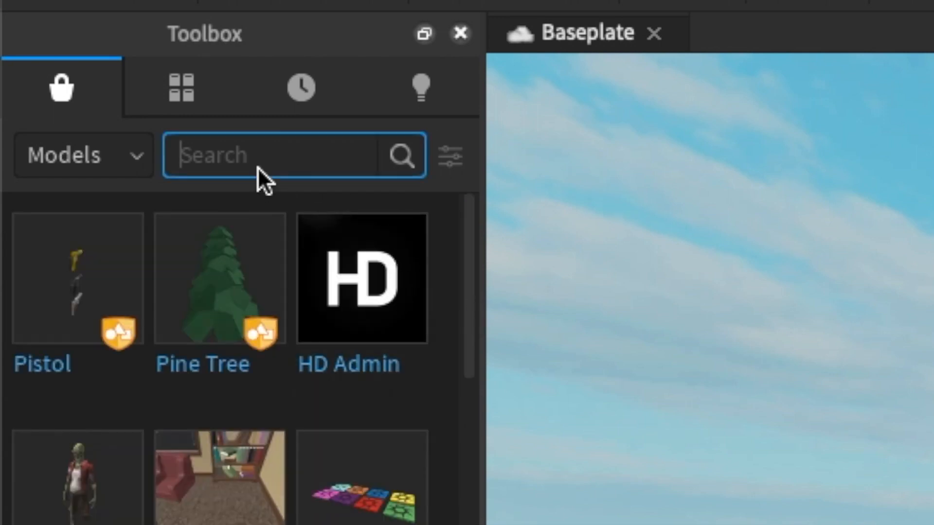
{"action": "type", "text": "aestheti"}
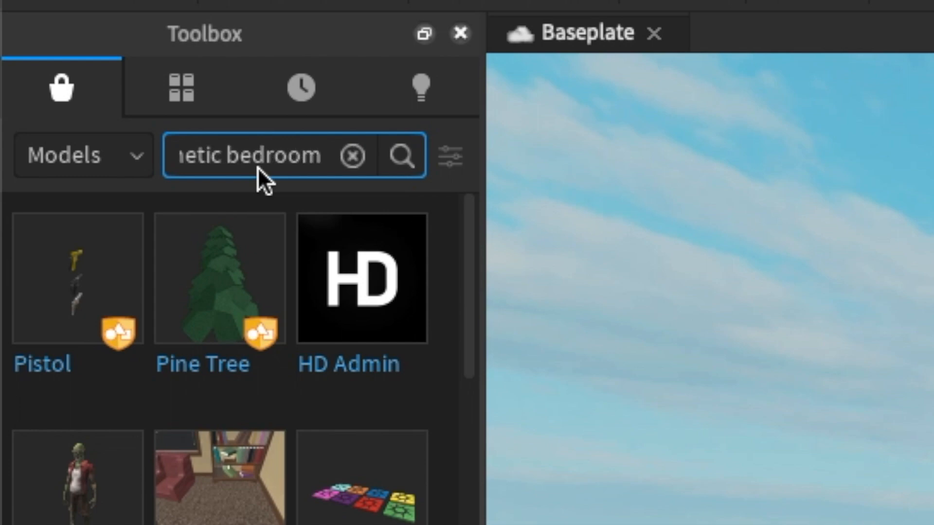
{"action": "left_click", "coordinate": [402, 155]}
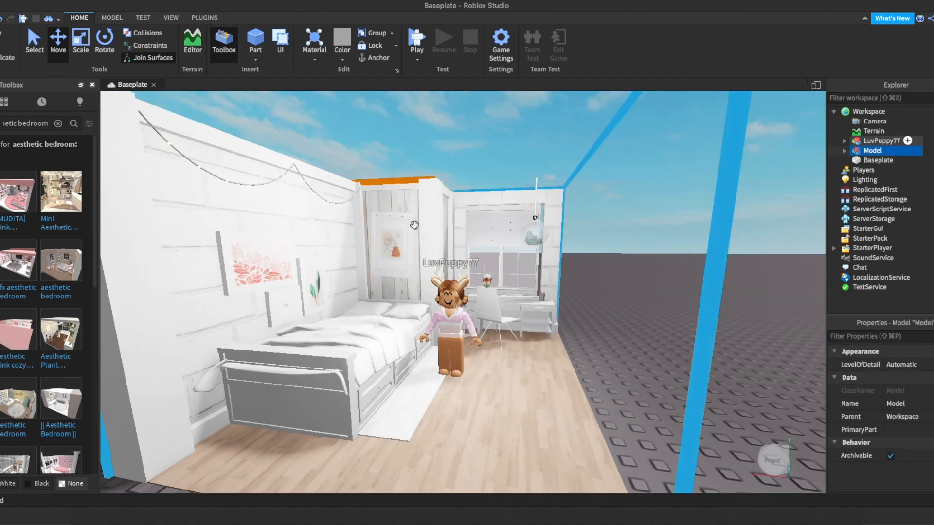
- Select the imported bedroom Model in Explorer and export it to a file with Export Selection
{"action": "left_click", "coordinate": [844, 140]}
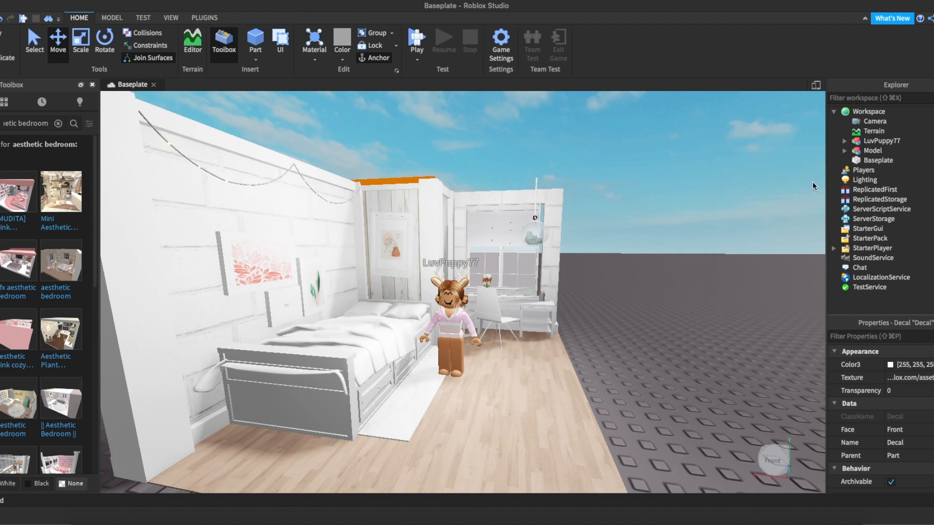
{"action": "left_click", "coordinate": [870, 150]}
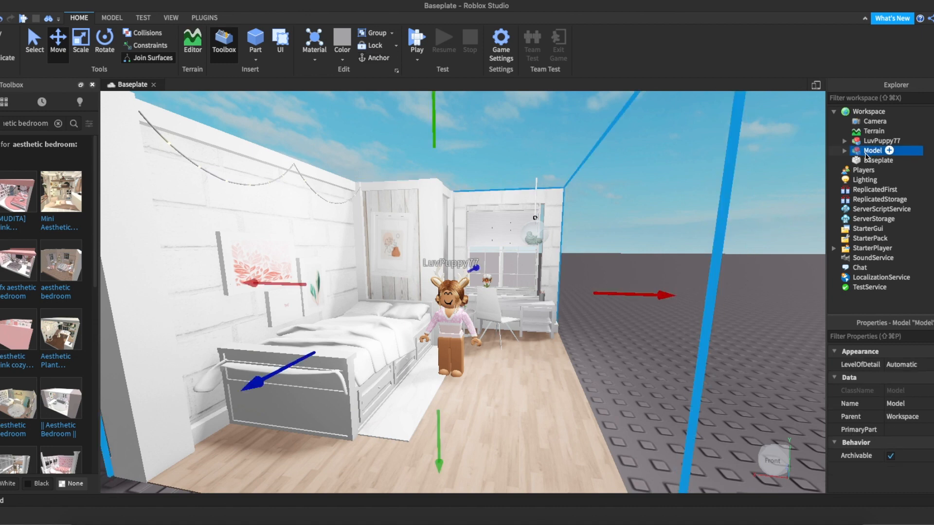
{"action": "right_click", "coordinate": [872, 150]}
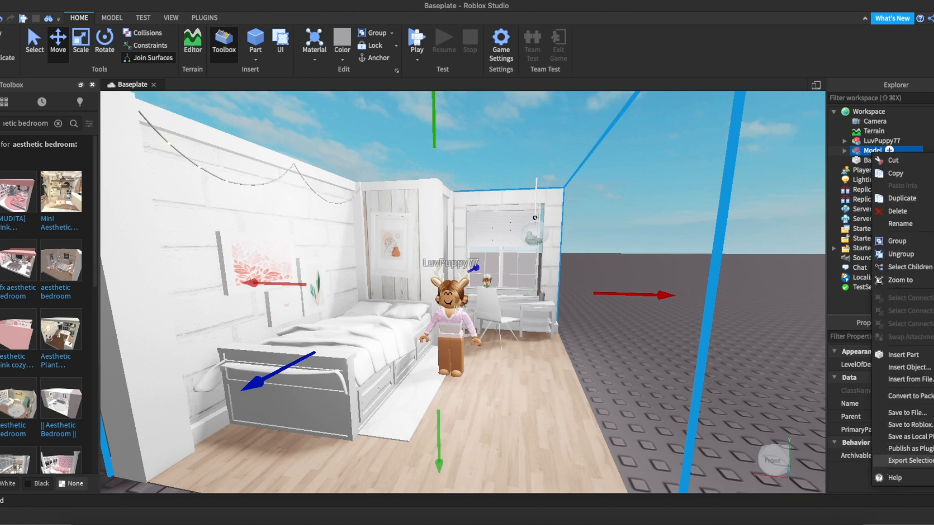
{"action": "left_click", "coordinate": [557, 198]}
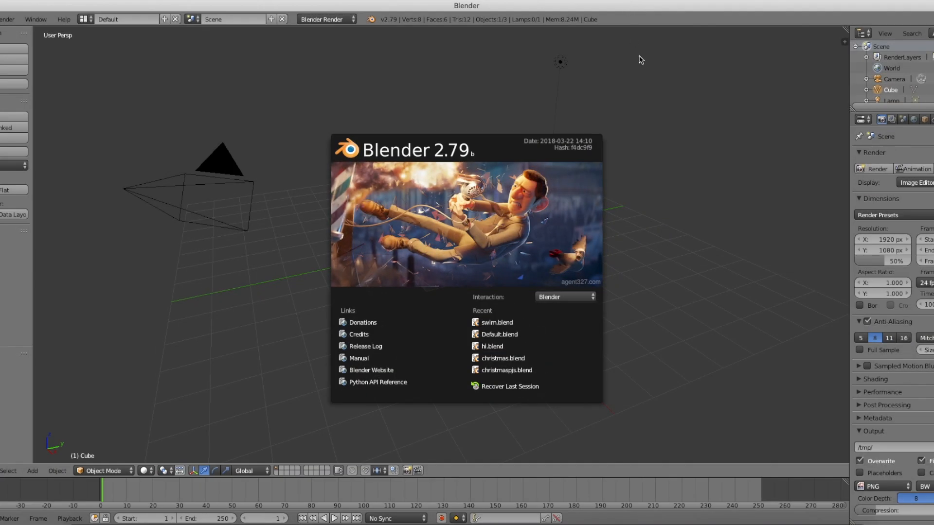
{"action": "mouse_move", "coordinate": [636, 108]}
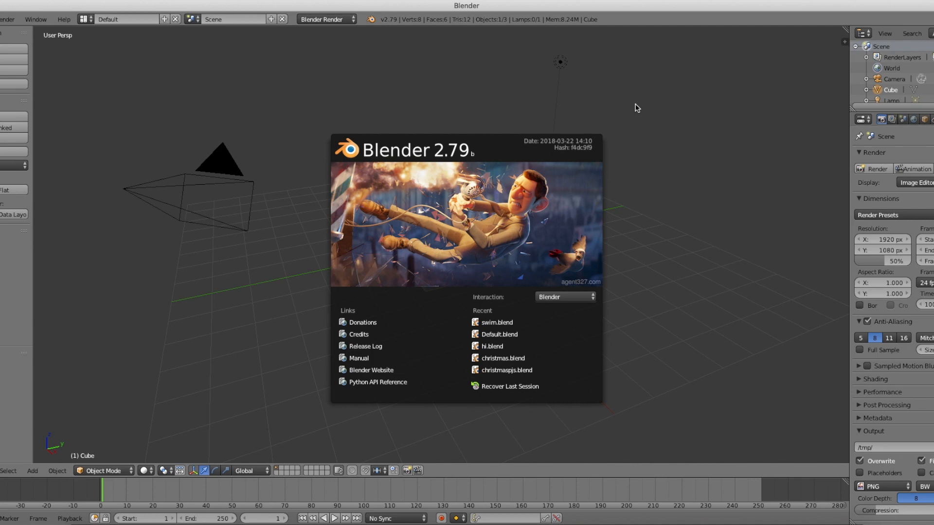
{"action": "mouse_move", "coordinate": [647, 426]}
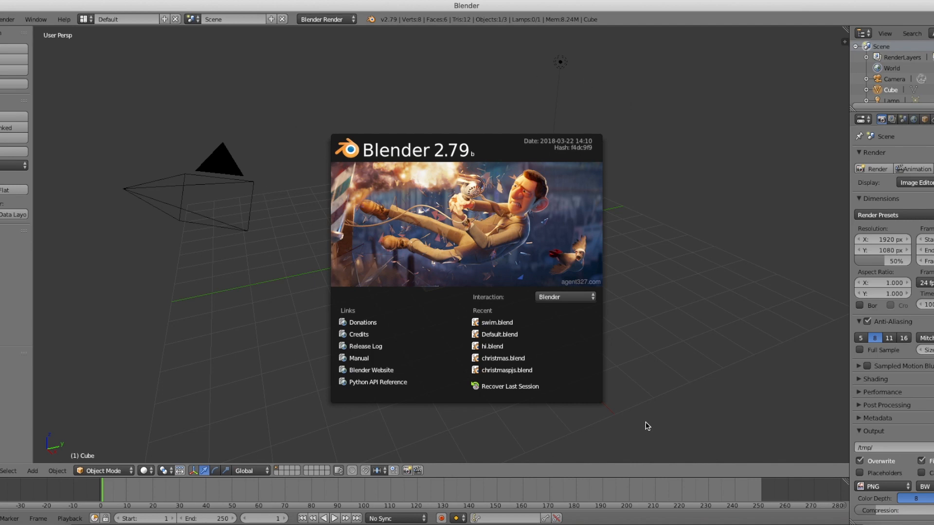
{"action": "mouse_move", "coordinate": [650, 403]}
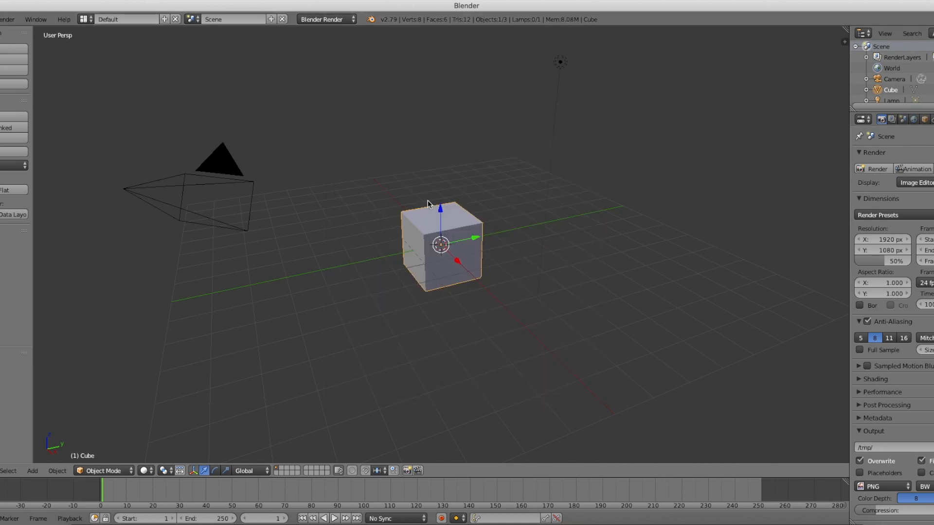
- Open Default.blend from the Woman Rig's Rig folder in Downloads/Roblox Rigs
{"action": "left_click", "coordinate": [93, 23]}
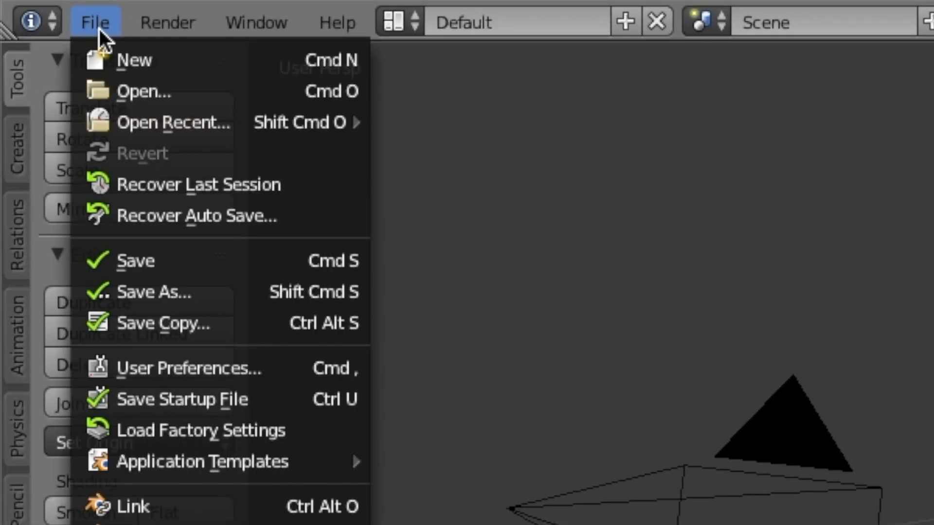
{"action": "mouse_move", "coordinate": [191, 91]}
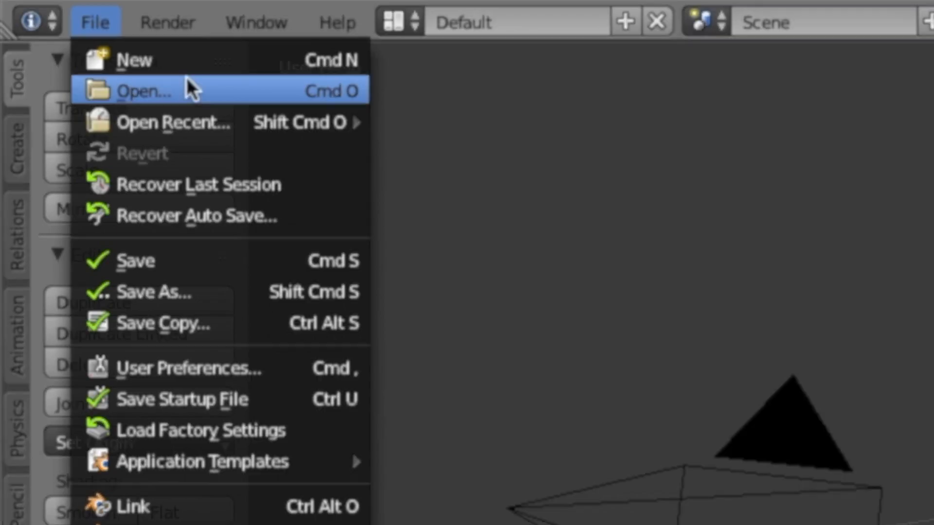
{"action": "left_click", "coordinate": [142, 90]}
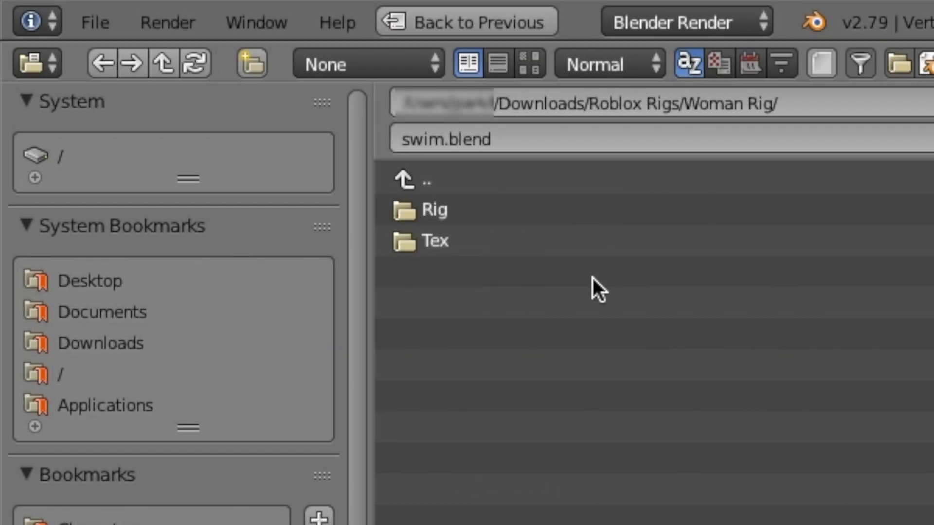
{"action": "double_click", "coordinate": [434, 210]}
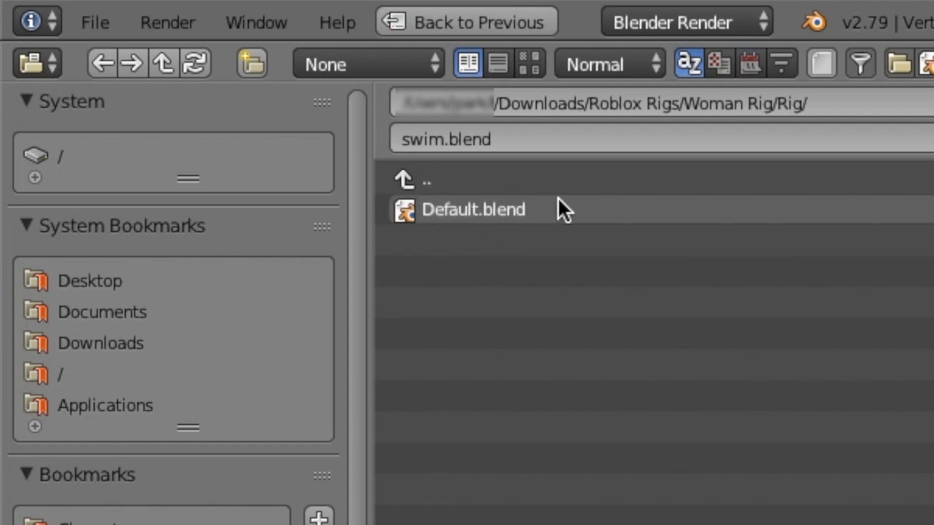
{"action": "left_click", "coordinate": [474, 209]}
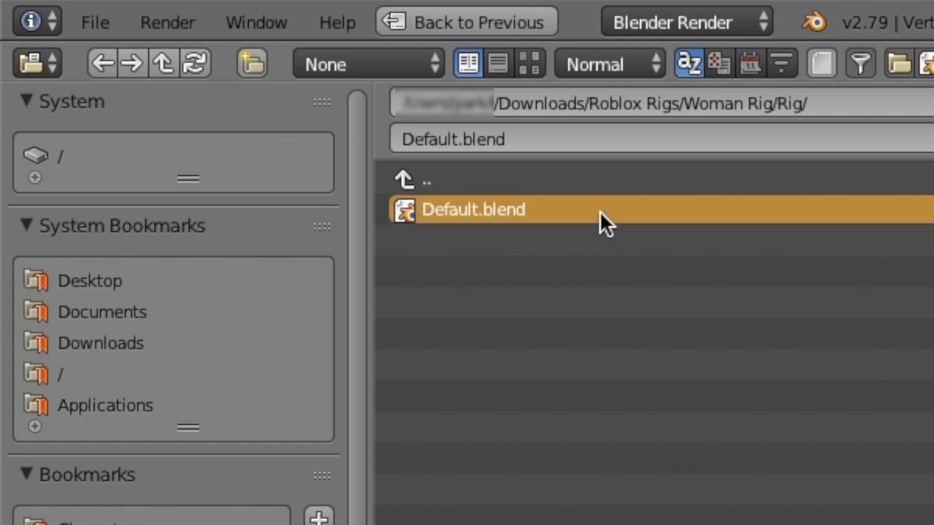
{"action": "double_click", "coordinate": [473, 209]}
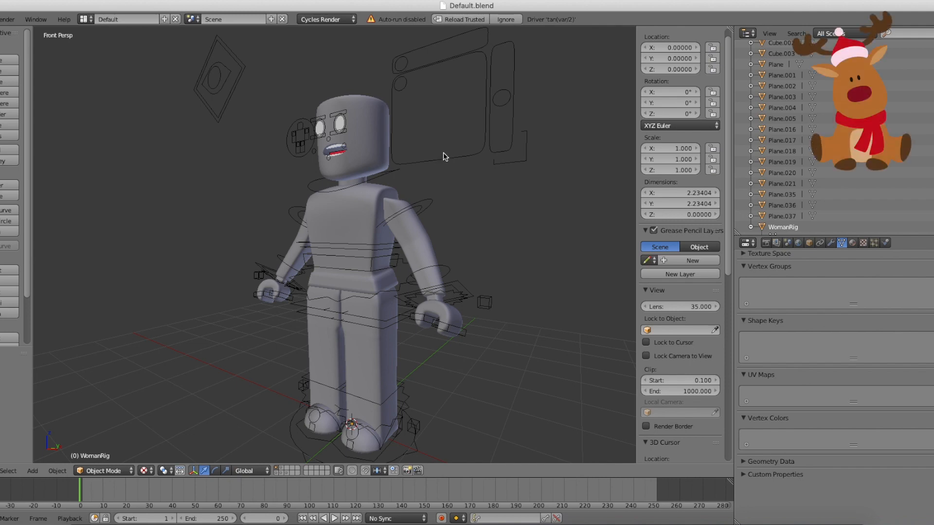
{"action": "mouse_move", "coordinate": [331, 149]}
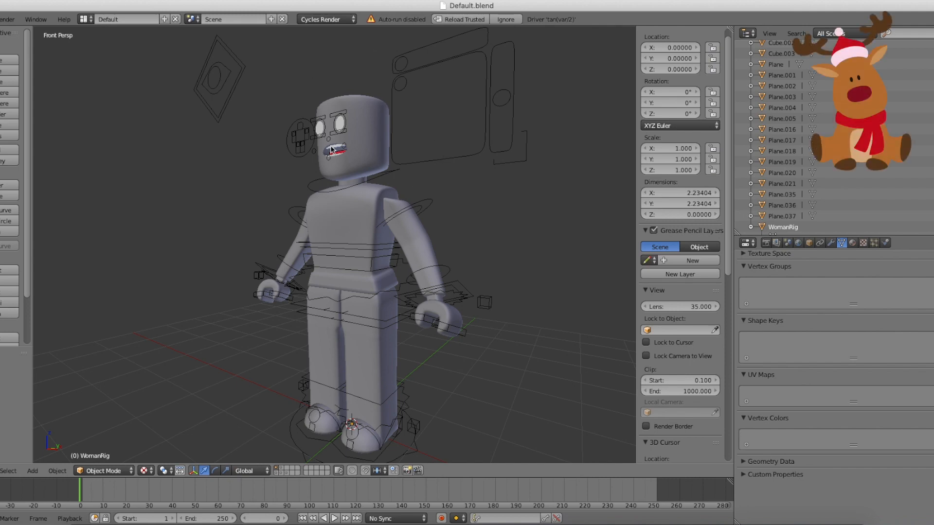
- Fly the view in close to the rig's head and upper body with Shift+F navigation
{"action": "key", "text": "shift+f"}
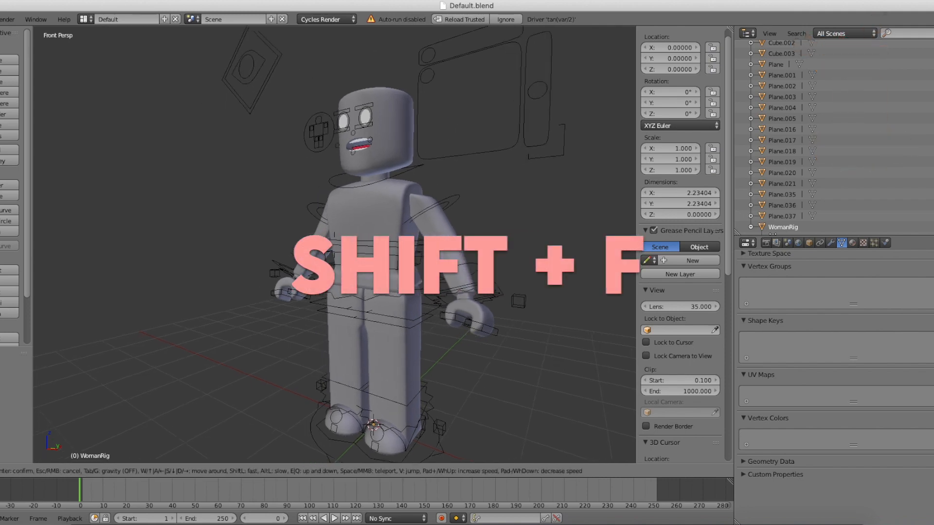
{"action": "key", "text": "shift+f"}
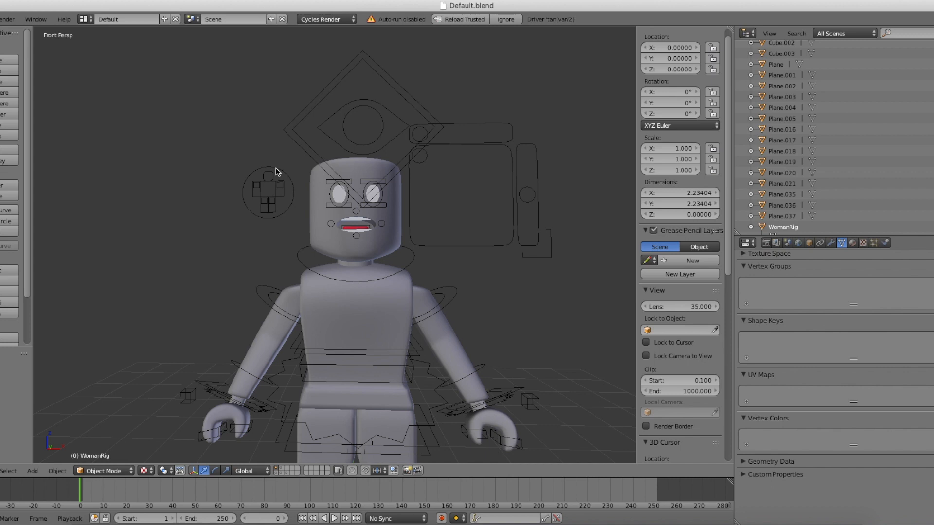
- Select the rig's head and face meshes and delete them, leaving a headless body
{"action": "left_click_drag", "start_coordinate": [268, 172], "coordinate": [303, 160]}
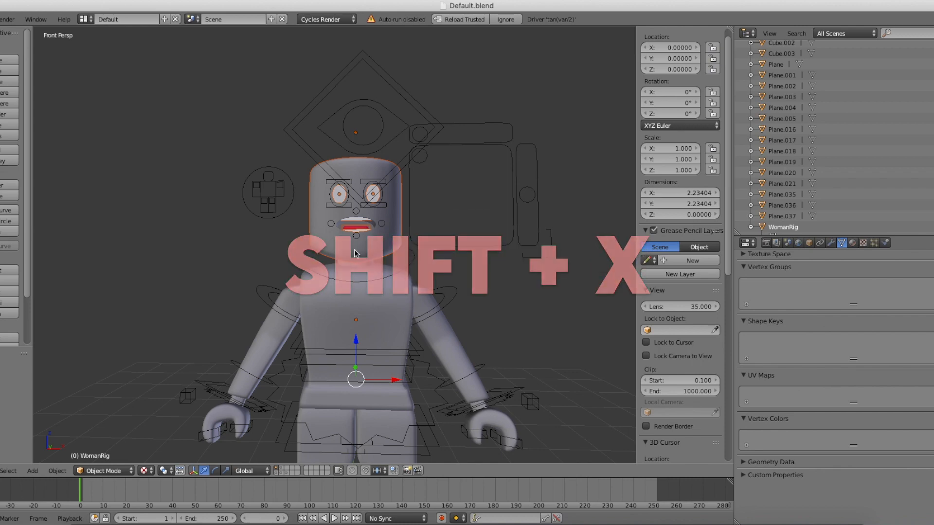
{"action": "key", "text": "shift+x"}
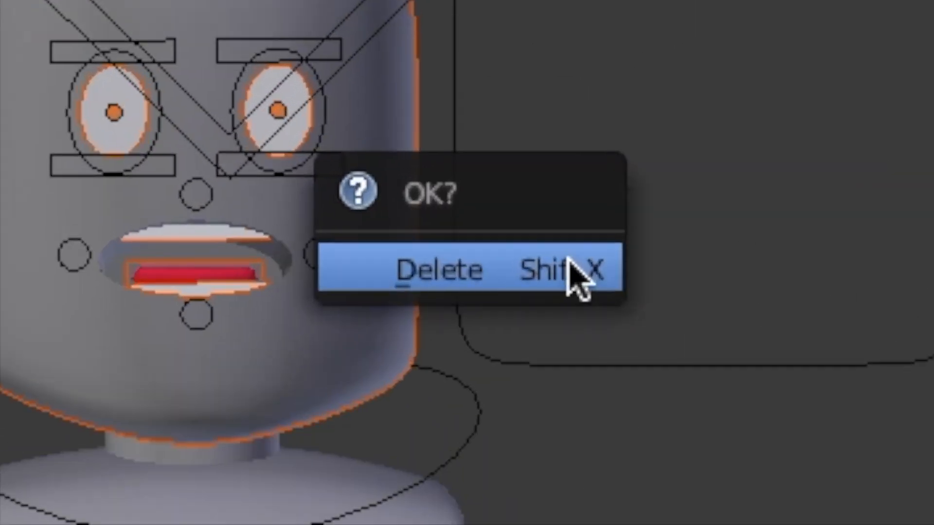
{"action": "left_click", "coordinate": [439, 269]}
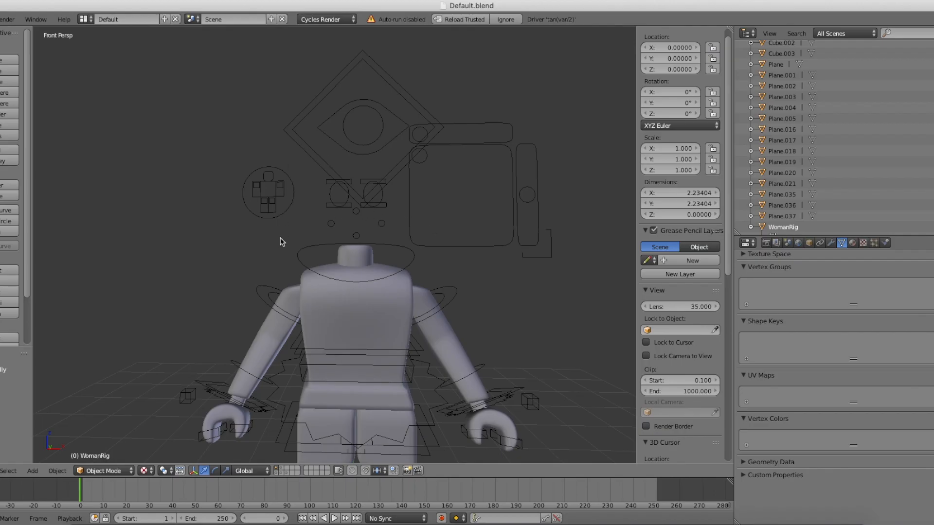
{"action": "mouse_move", "coordinate": [348, 267]}
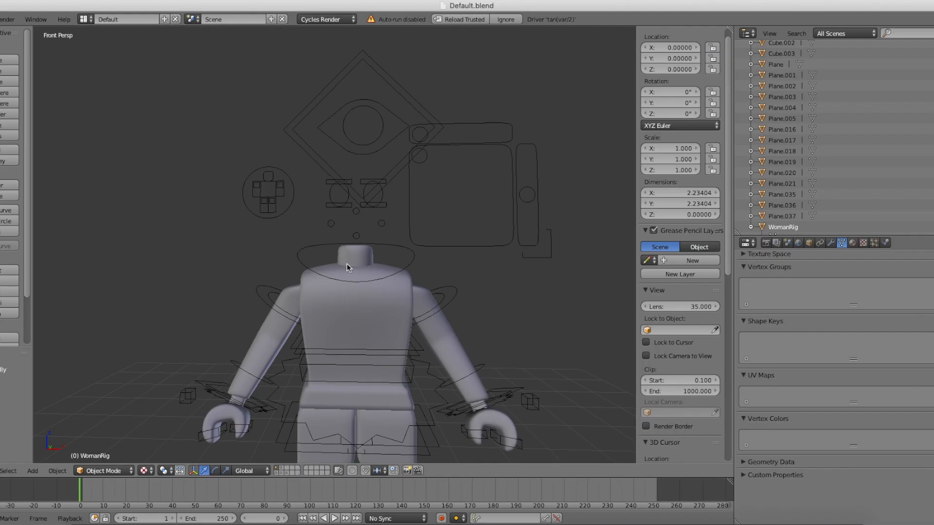
{"action": "mouse_move", "coordinate": [343, 300]}
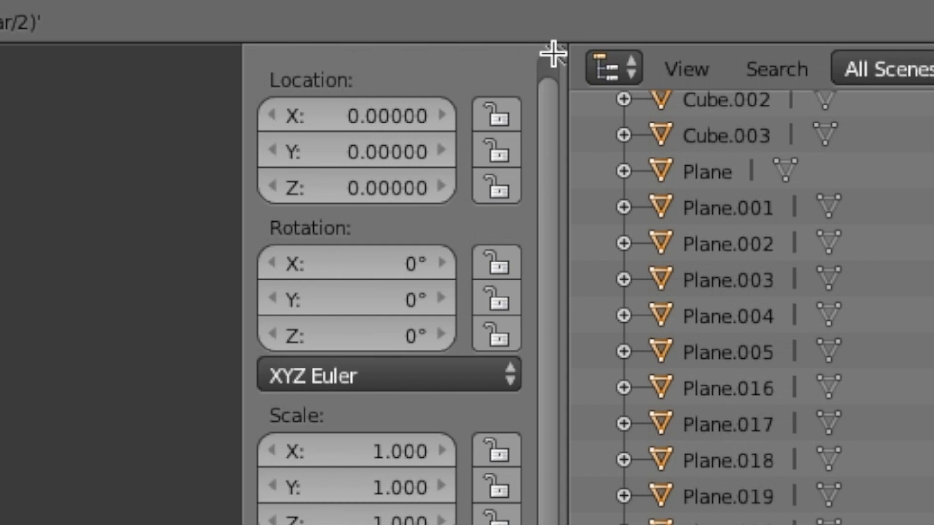
- Turn the upper split area into a Node Editor showing the torso material's shader nodes
{"action": "scroll", "scroll_direction": "down", "scroll_amount": 3}
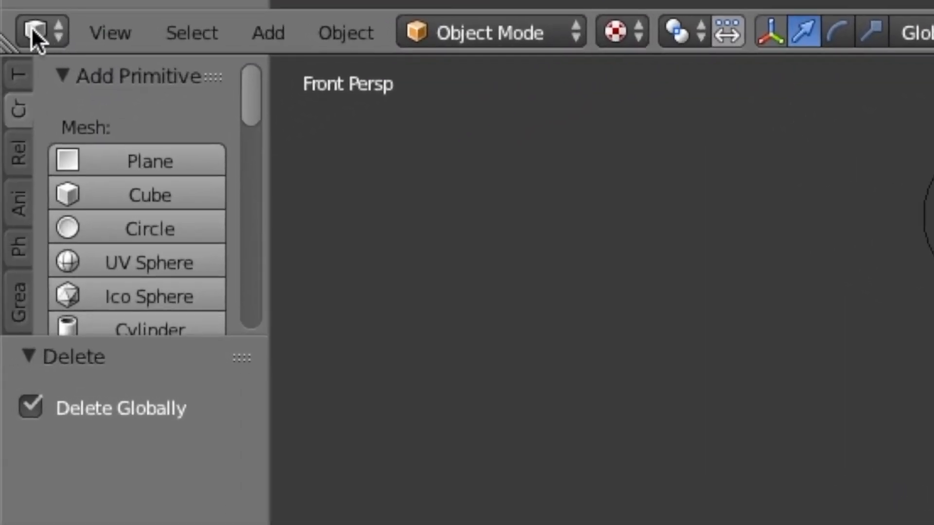
{"action": "mouse_move", "coordinate": [33, 31]}
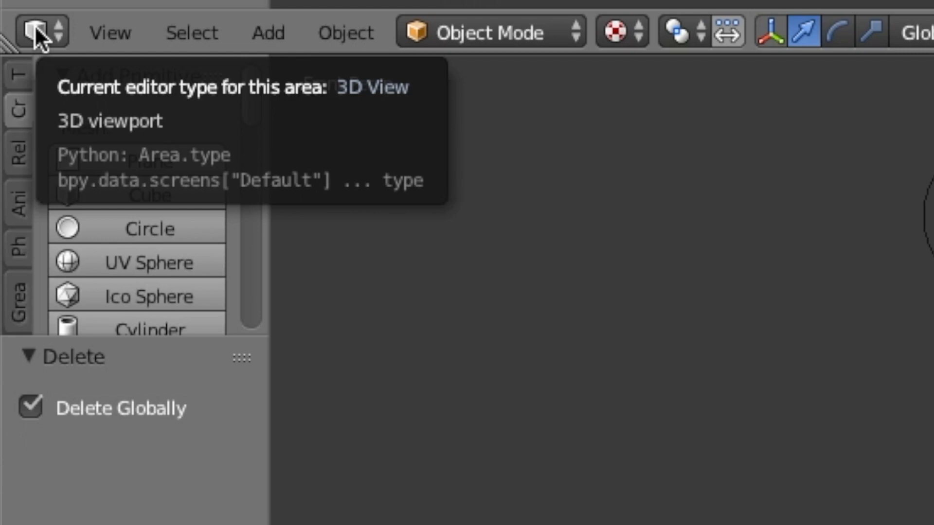
{"action": "left_click", "coordinate": [31, 31]}
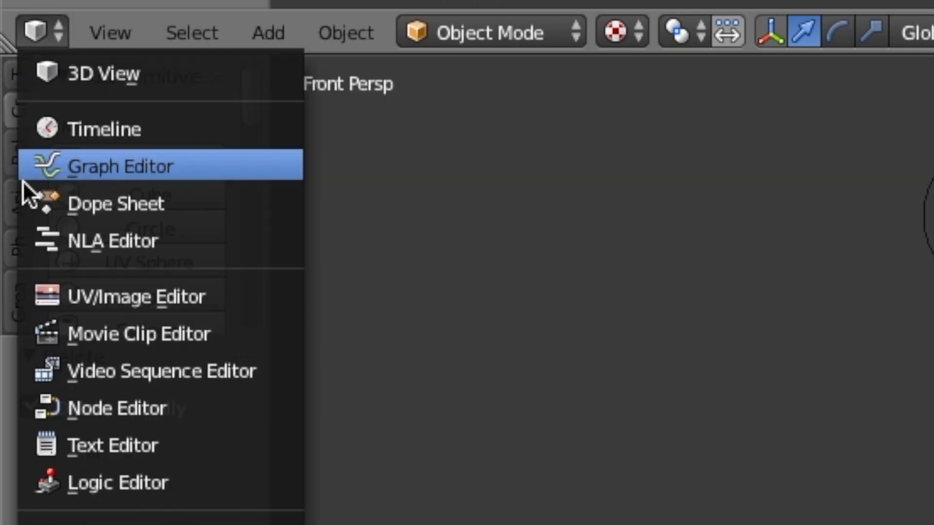
{"action": "mouse_move", "coordinate": [224, 407]}
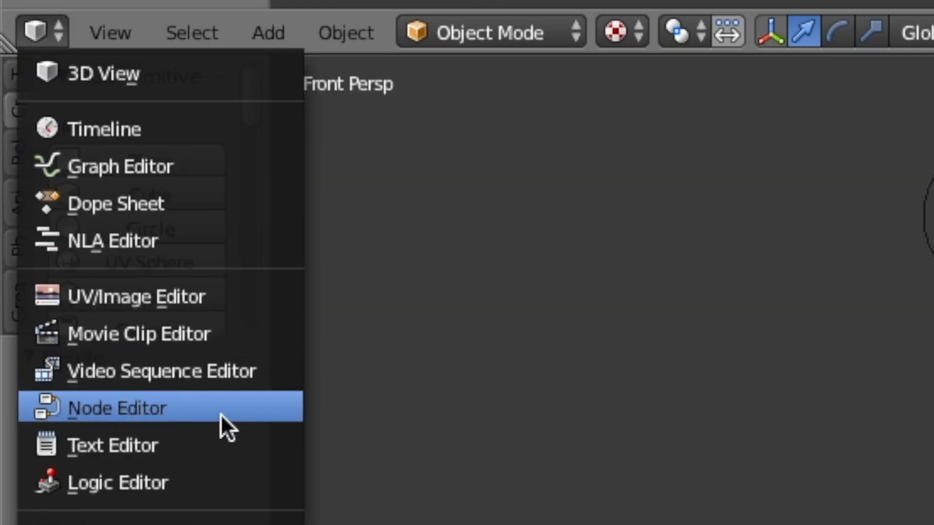
{"action": "left_click", "coordinate": [118, 407]}
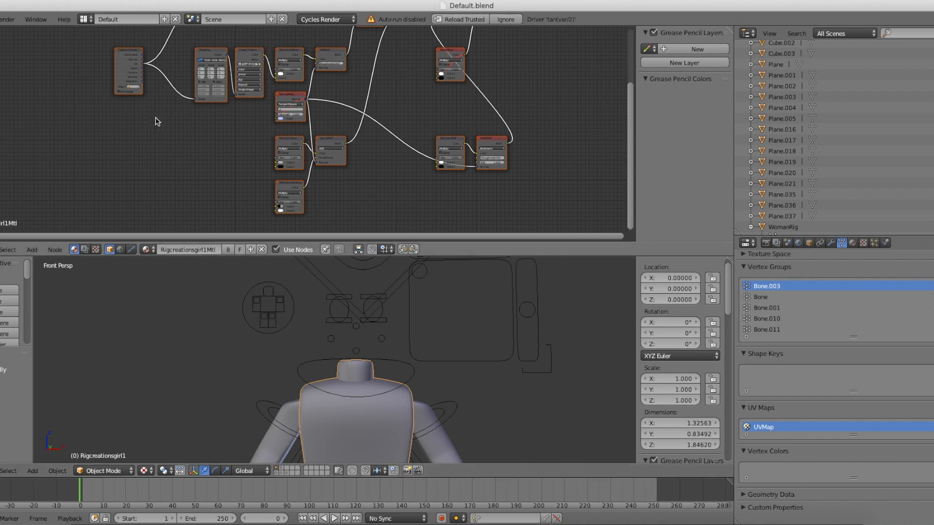
{"action": "mouse_move", "coordinate": [243, 222]}
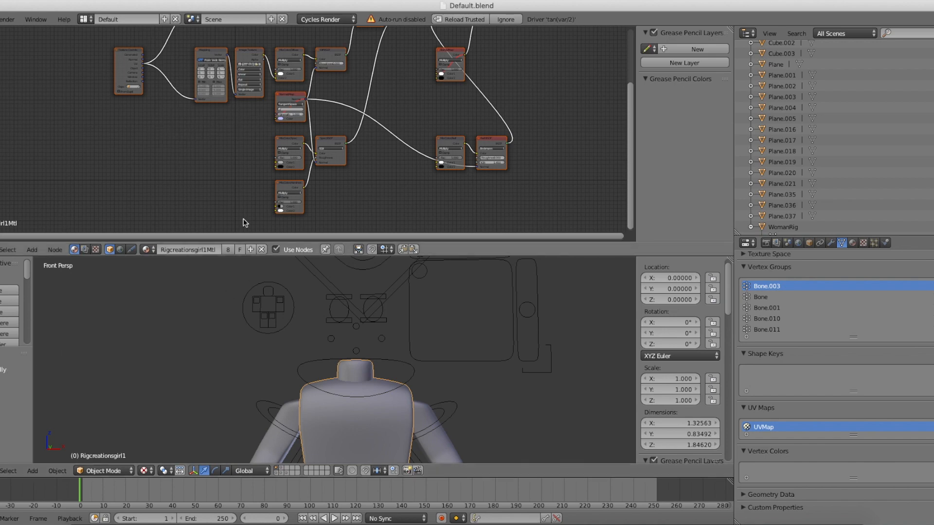
{"action": "mouse_move", "coordinate": [359, 75]}
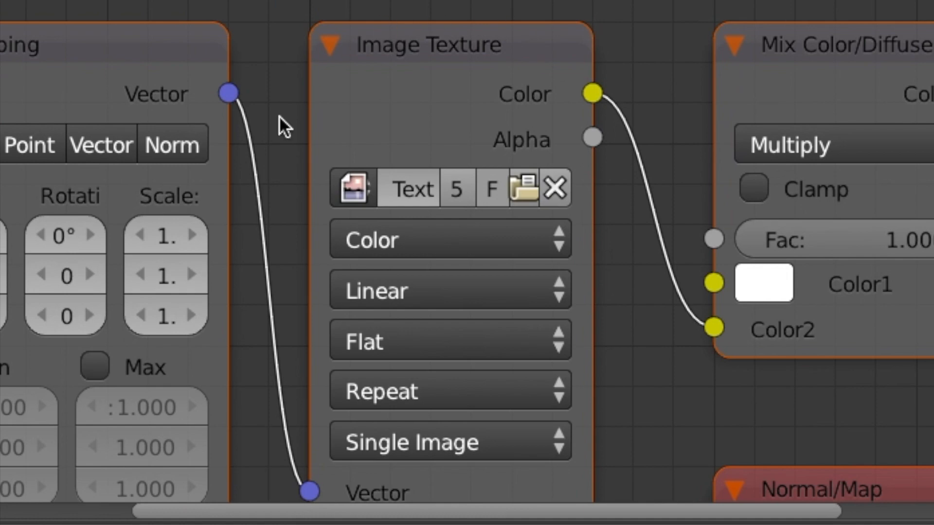
{"action": "mouse_move", "coordinate": [498, 95]}
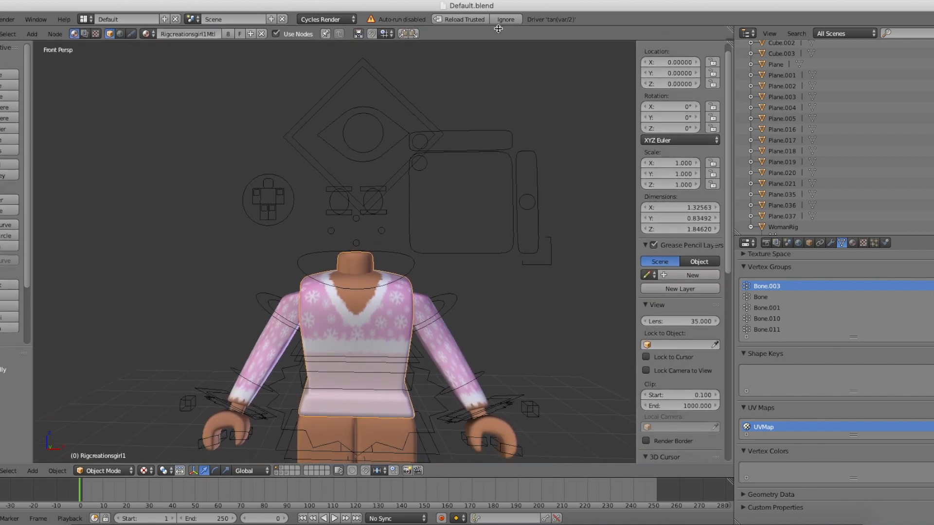
{"action": "mouse_move", "coordinate": [501, 111]}
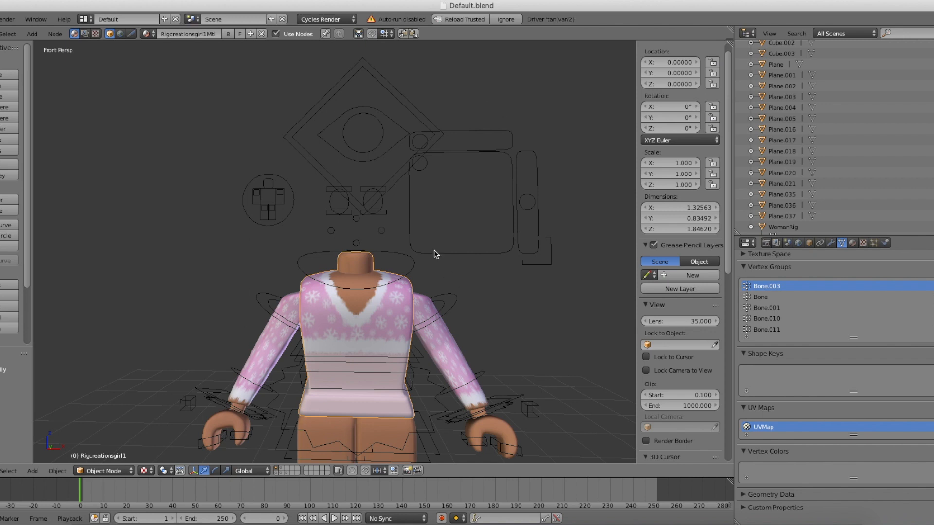
{"action": "mouse_move", "coordinate": [348, 392]}
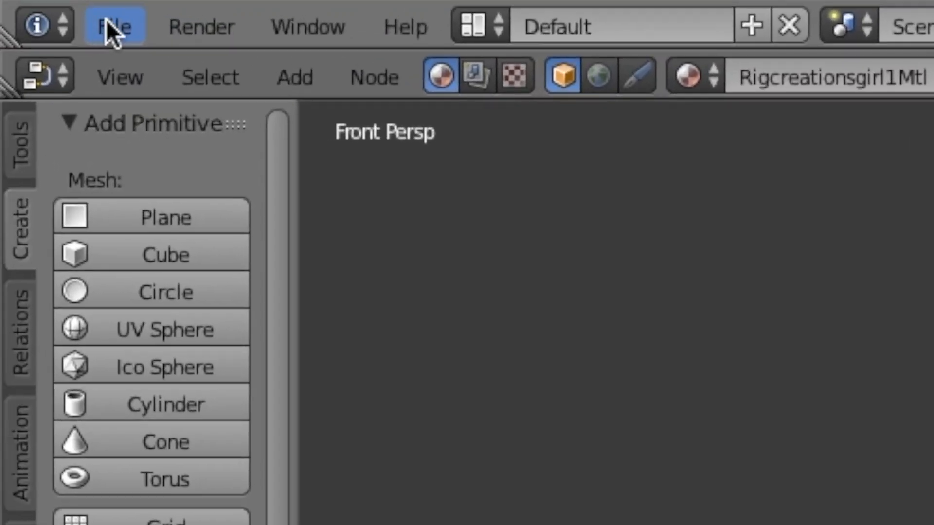
- Start a Wavefront (.obj) import of the avatar's accessories from the File menu
{"action": "left_click", "coordinate": [113, 27]}
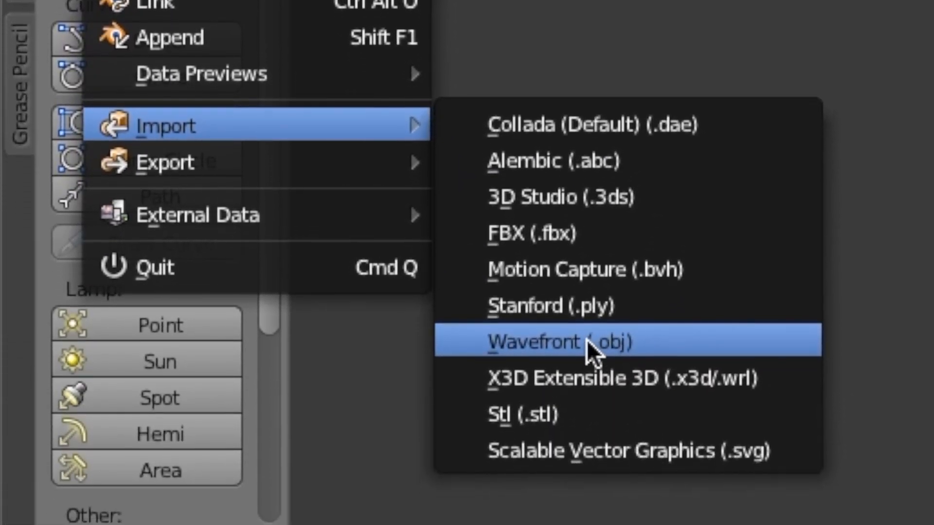
{"action": "left_click", "coordinate": [560, 340]}
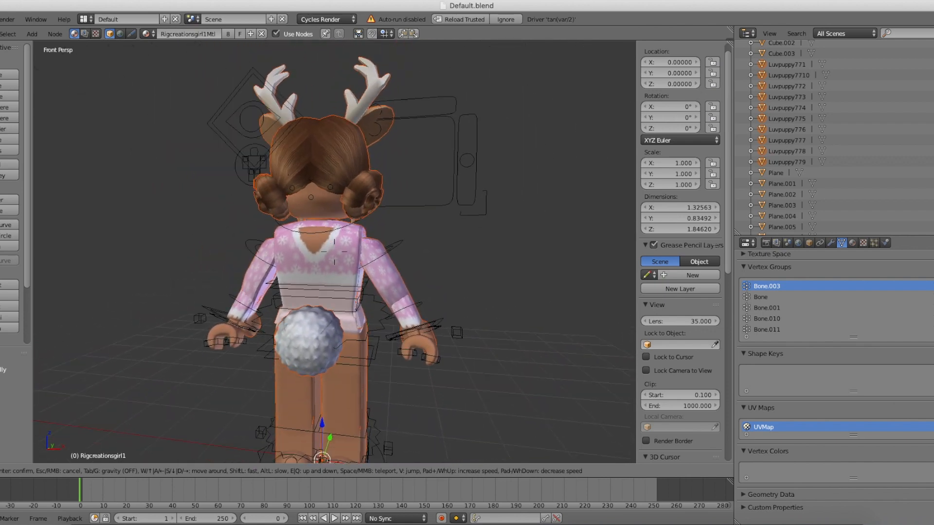
- Import the head OBJ with brown hair, antlers and tail onto the Woman Rig and inspect it
{"action": "left_click", "coordinate": [334, 261]}
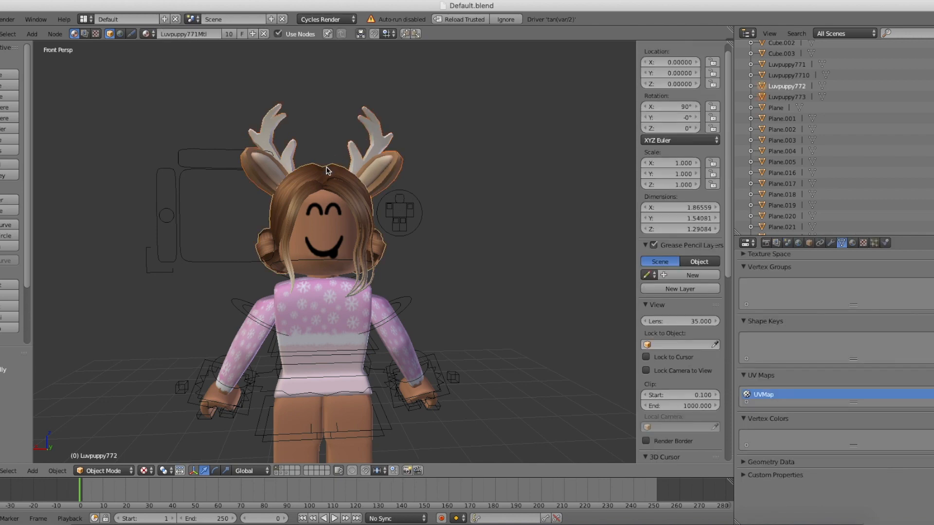
{"action": "left_click", "coordinate": [330, 274]}
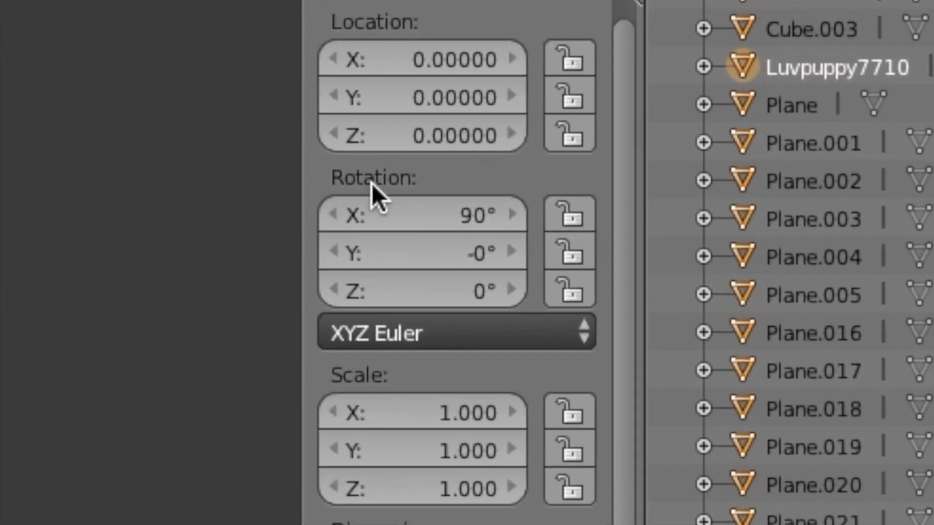
{"action": "mouse_move", "coordinate": [445, 309]}
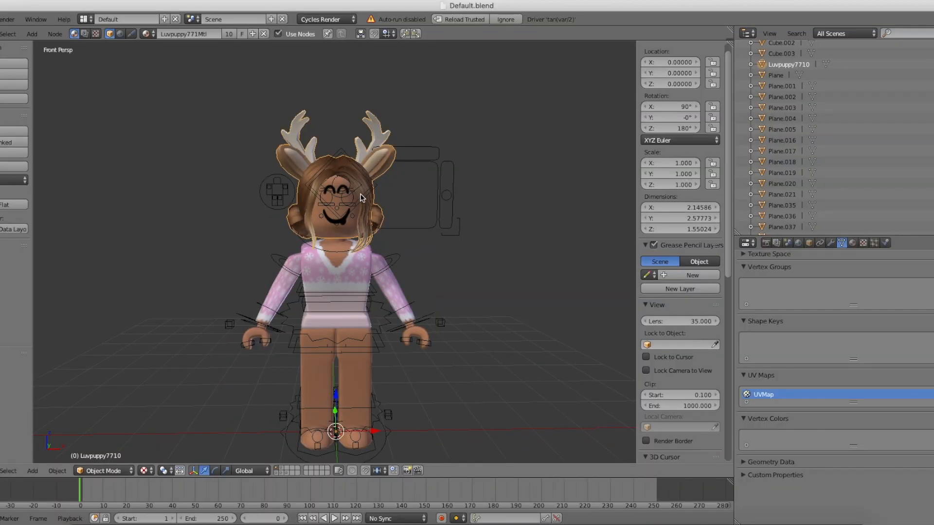
{"action": "mouse_move", "coordinate": [360, 398]}
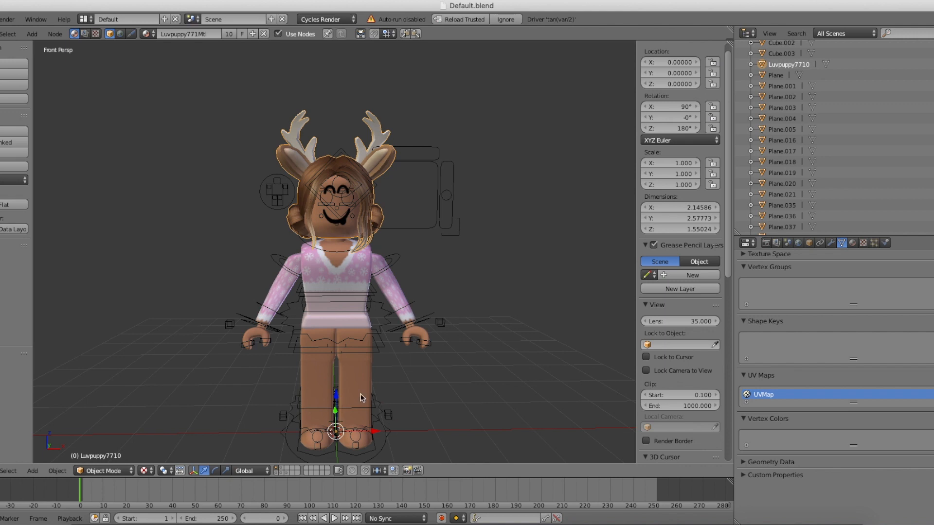
{"action": "mouse_move", "coordinate": [347, 397]}
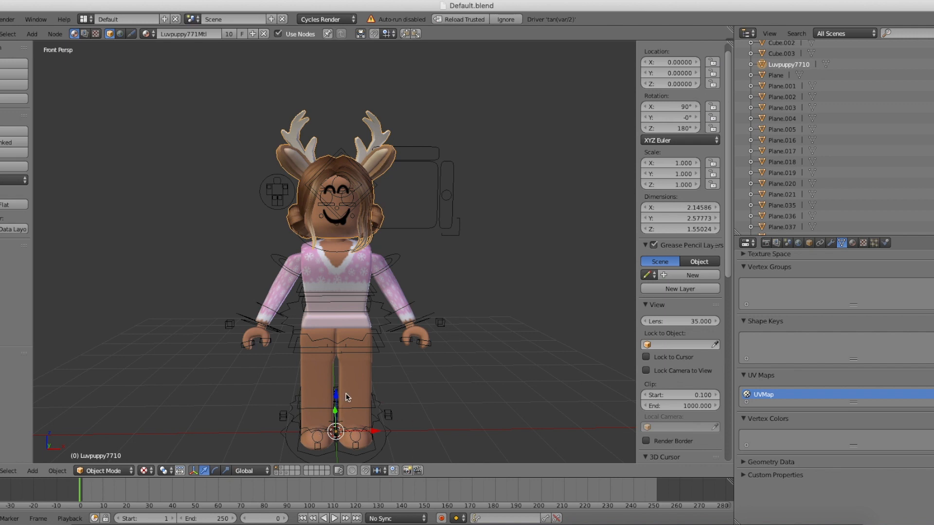
{"action": "mouse_move", "coordinate": [372, 264]}
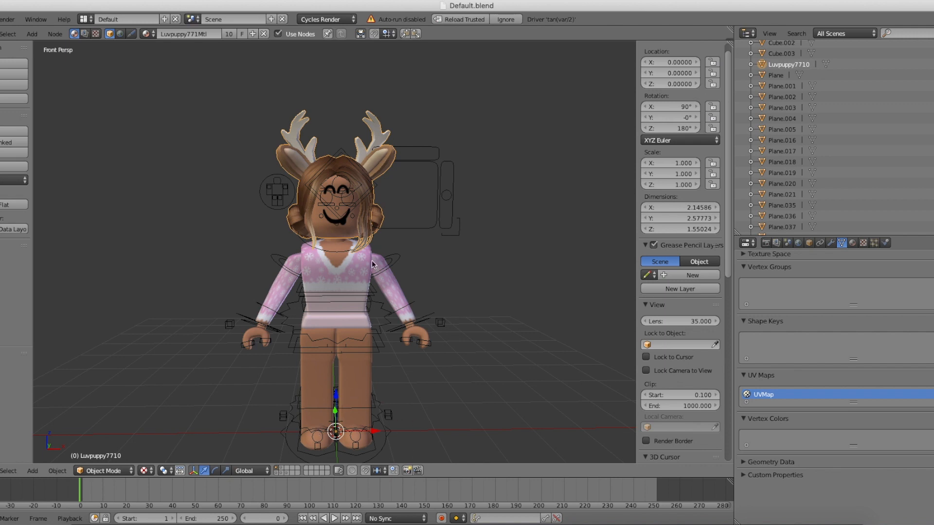
{"action": "mouse_move", "coordinate": [348, 174]}
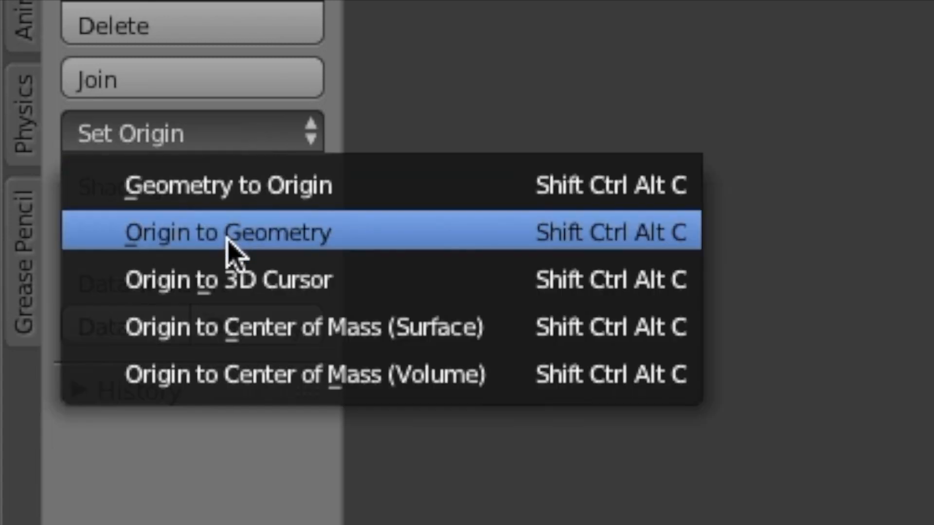
{"action": "mouse_move", "coordinate": [432, 244]}
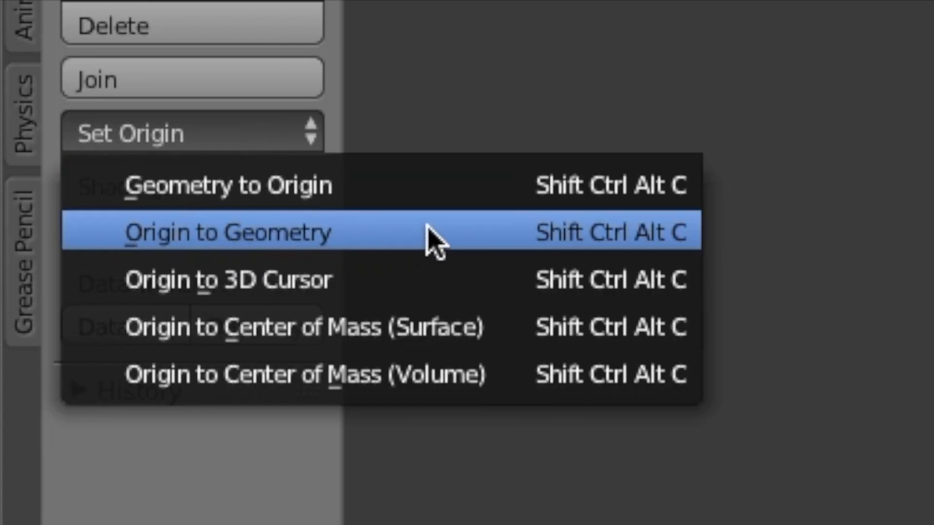
{"action": "left_click", "coordinate": [226, 233]}
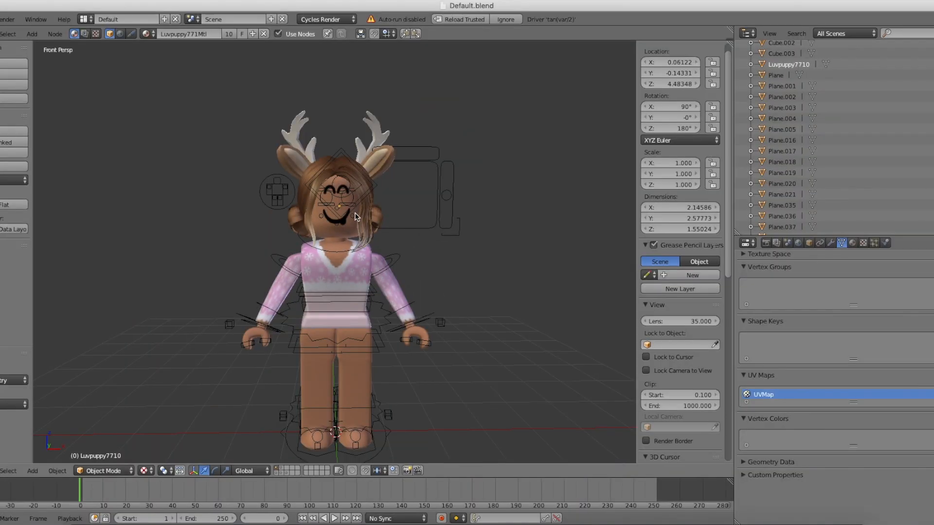
{"action": "mouse_move", "coordinate": [155, 159]}
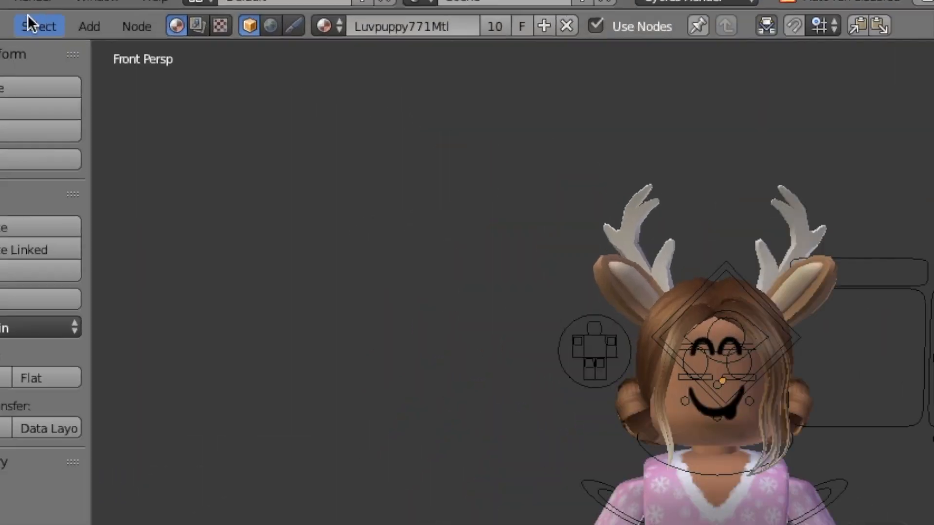
- Import the bedroom .3ds file so bed, walls and floor surround the avatar
{"action": "left_click", "coordinate": [110, 26]}
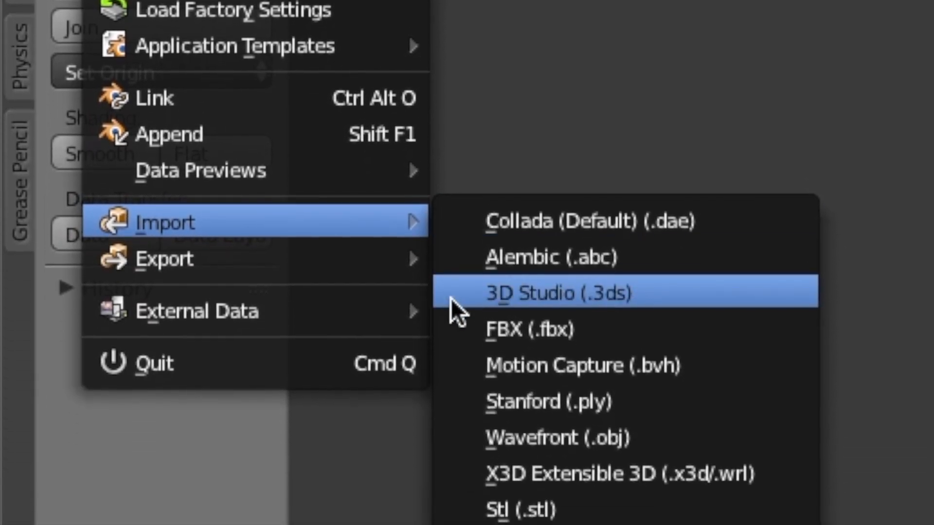
{"action": "left_click", "coordinate": [556, 293]}
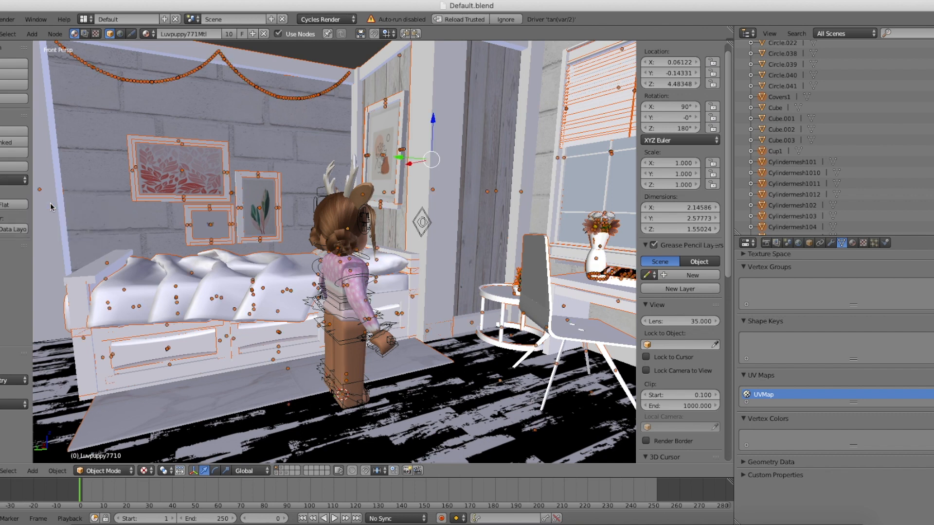
{"action": "left_click", "coordinate": [179, 169]}
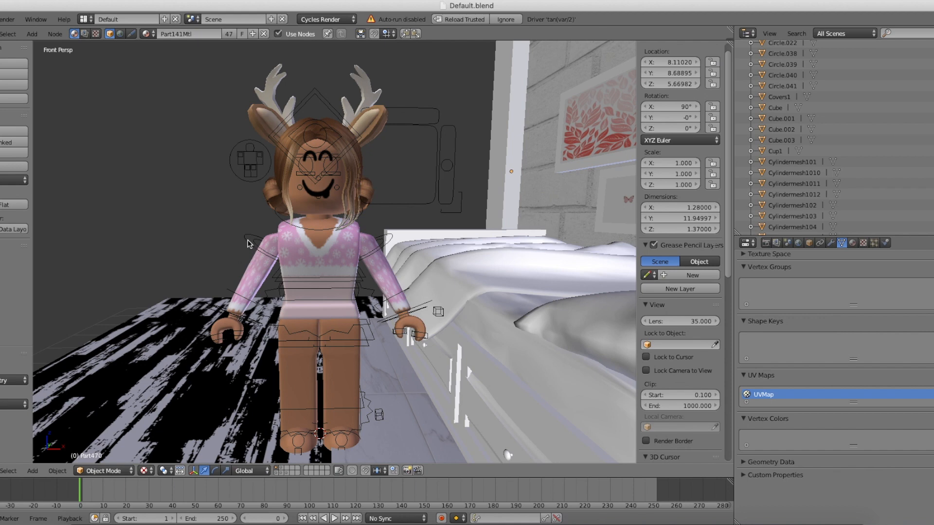
- Move the rig beside the bed and rotate its leg and arm bones into a seated, arm-raised pose
{"action": "left_click", "coordinate": [101, 470]}
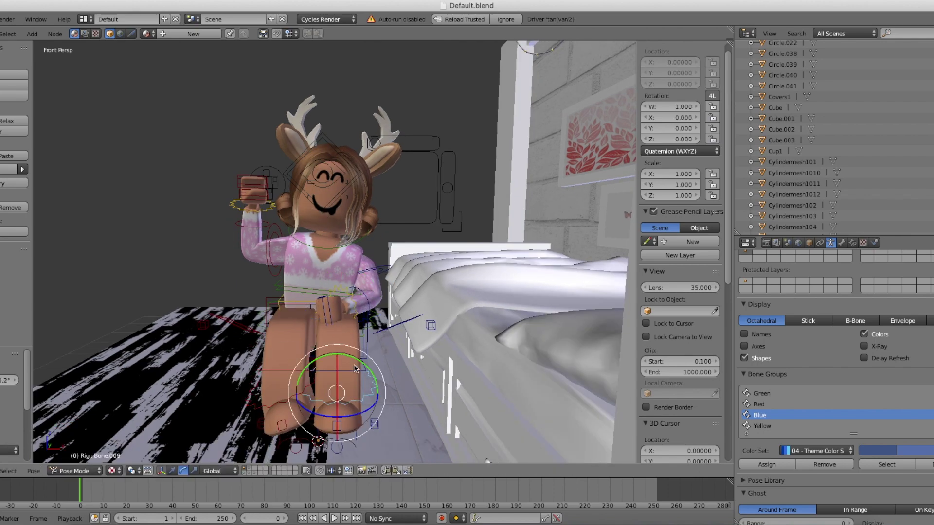
{"action": "left_click", "coordinate": [75, 471]}
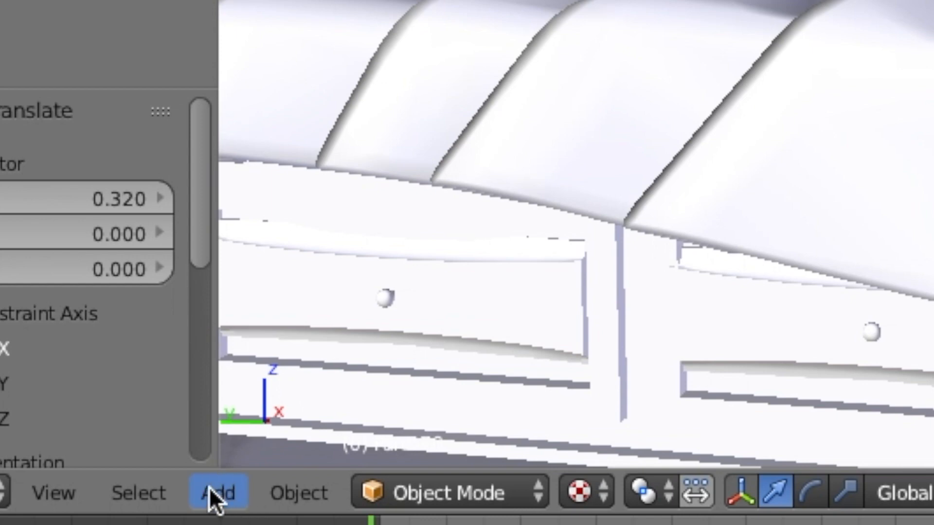
- Add a new camera and aim its view to frame the seated avatar on the bed
{"action": "left_click", "coordinate": [218, 492]}
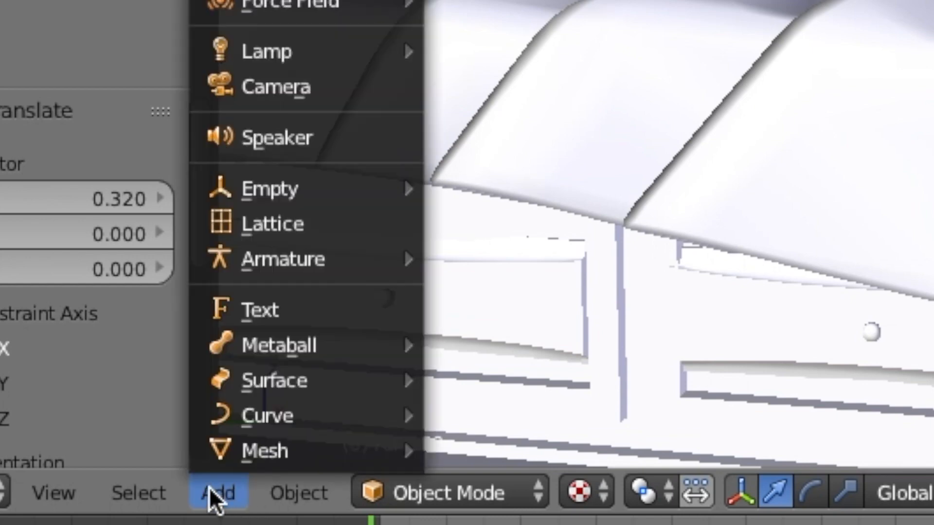
{"action": "mouse_move", "coordinate": [362, 86]}
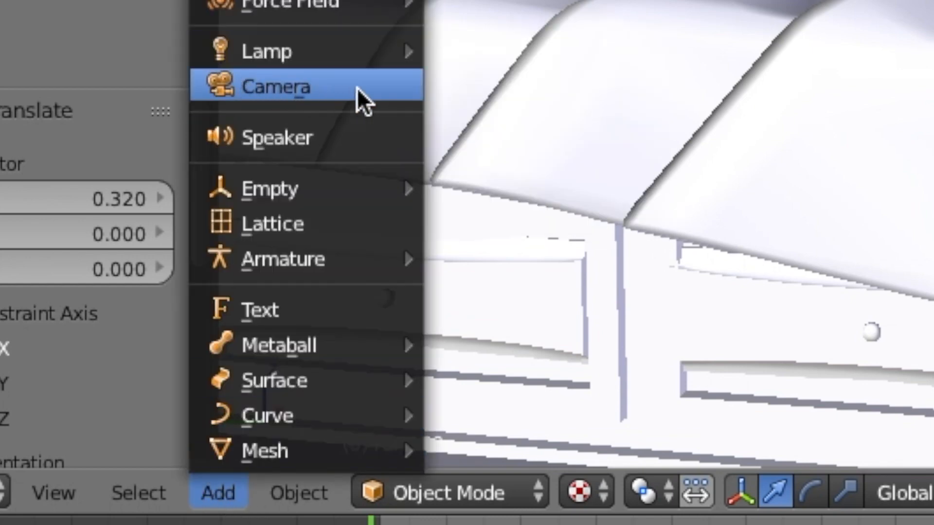
{"action": "left_click", "coordinate": [275, 86]}
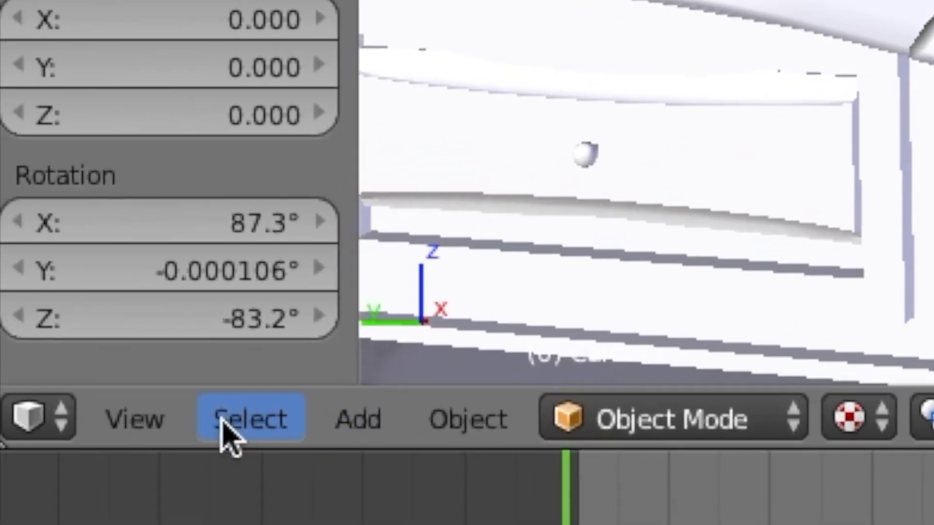
{"action": "left_click", "coordinate": [134, 418]}
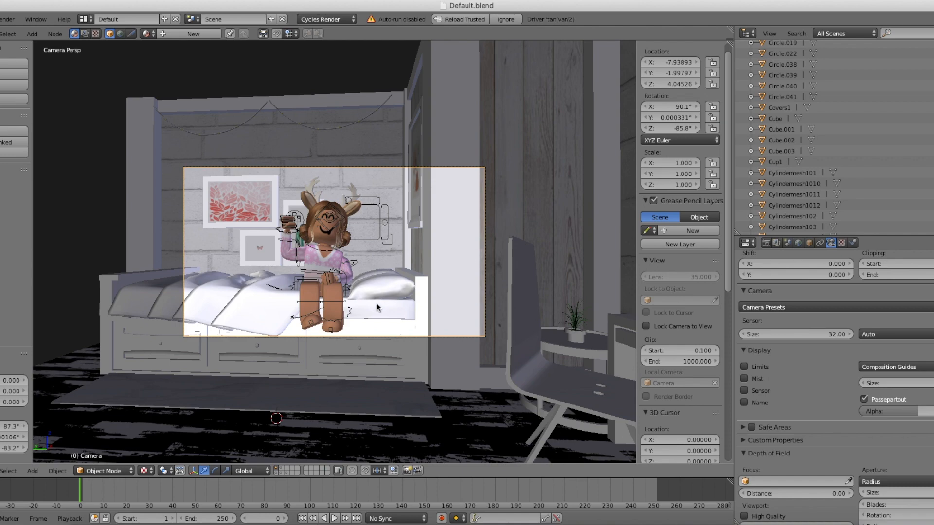
{"action": "mouse_move", "coordinate": [458, 333]}
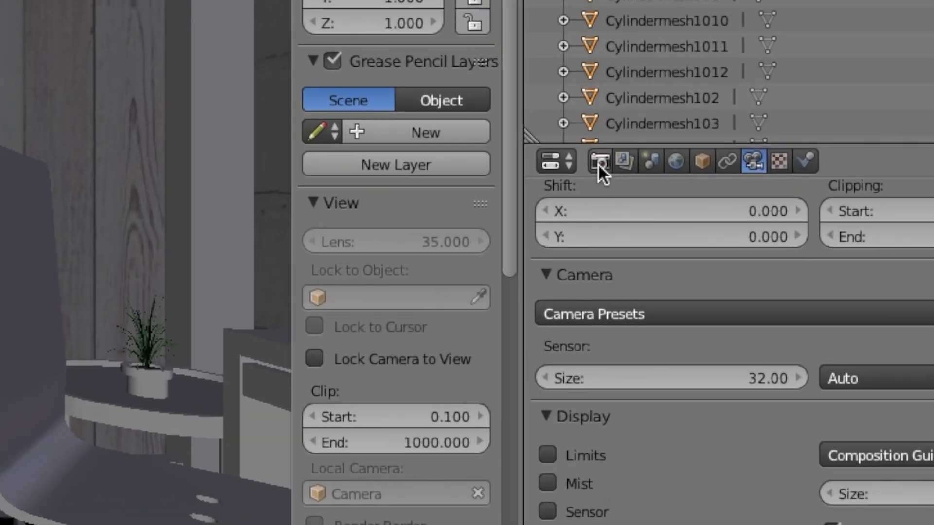
{"action": "left_click", "coordinate": [598, 161]}
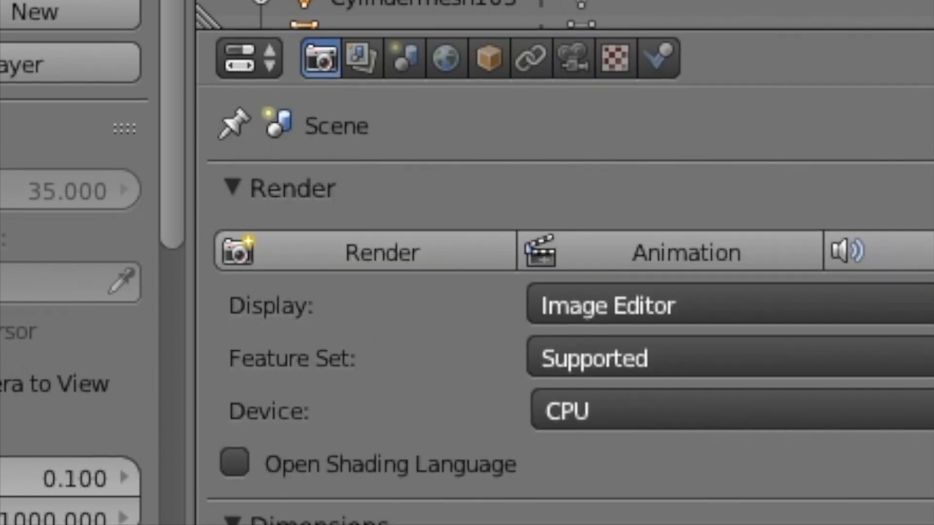
{"action": "scroll", "scroll_direction": "down", "scroll_amount": 3}
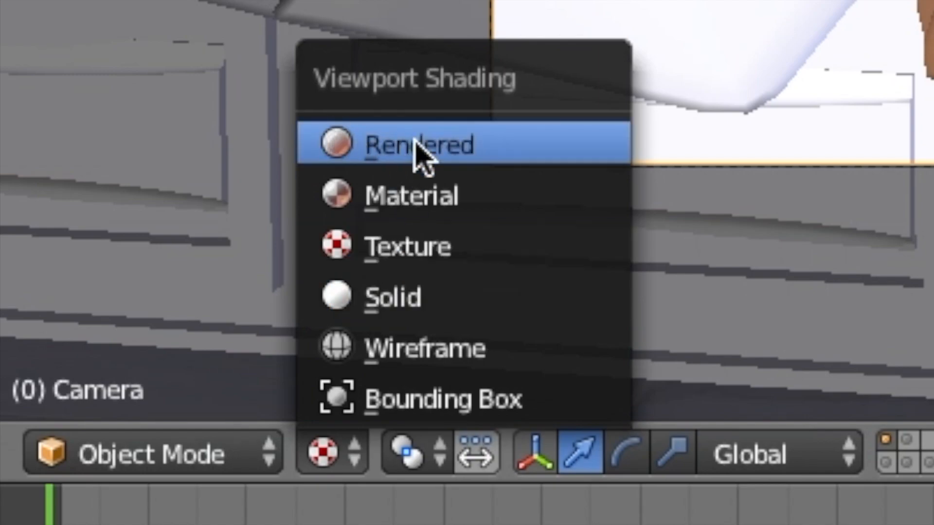
- Switch the viewport to Rendered shading and enable the world's Ambient Occlusion
{"action": "left_click", "coordinate": [417, 145]}
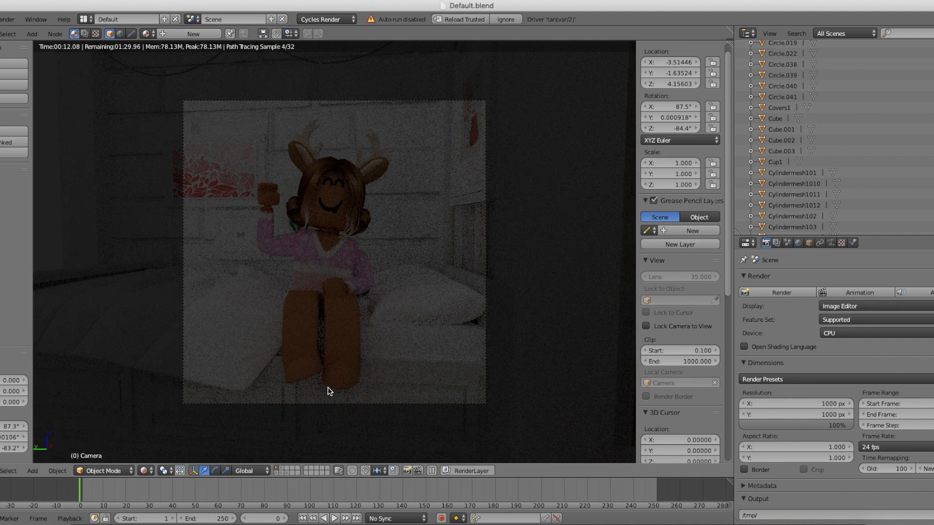
{"action": "mouse_move", "coordinate": [620, 360]}
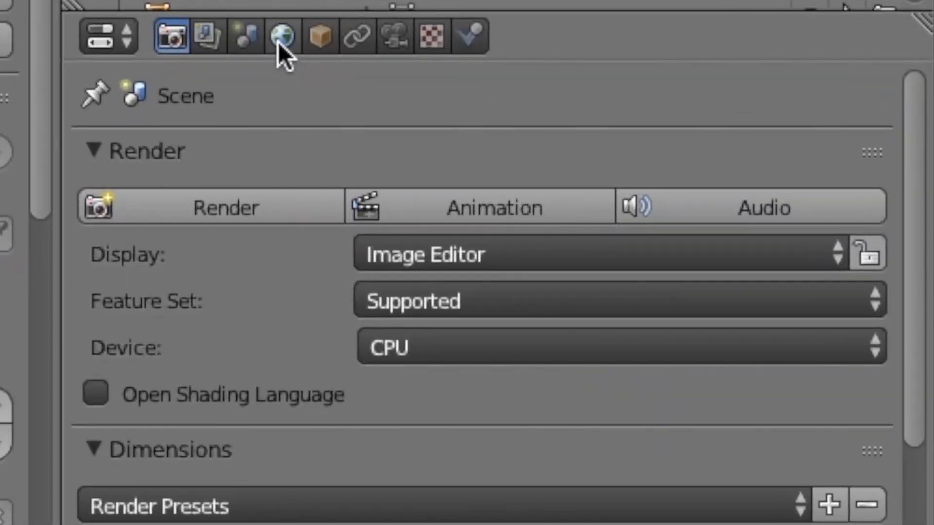
{"action": "left_click", "coordinate": [281, 36]}
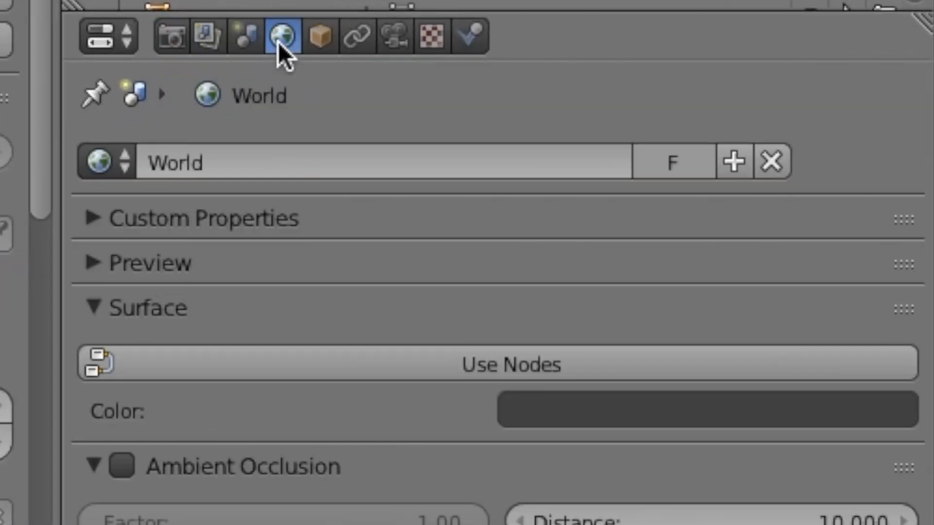
{"action": "mouse_move", "coordinate": [125, 494]}
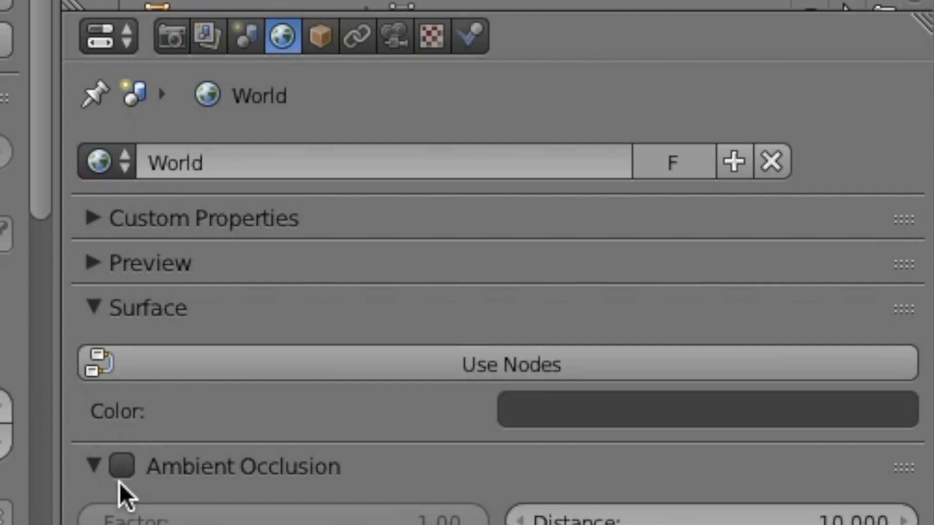
{"action": "left_click", "coordinate": [121, 466]}
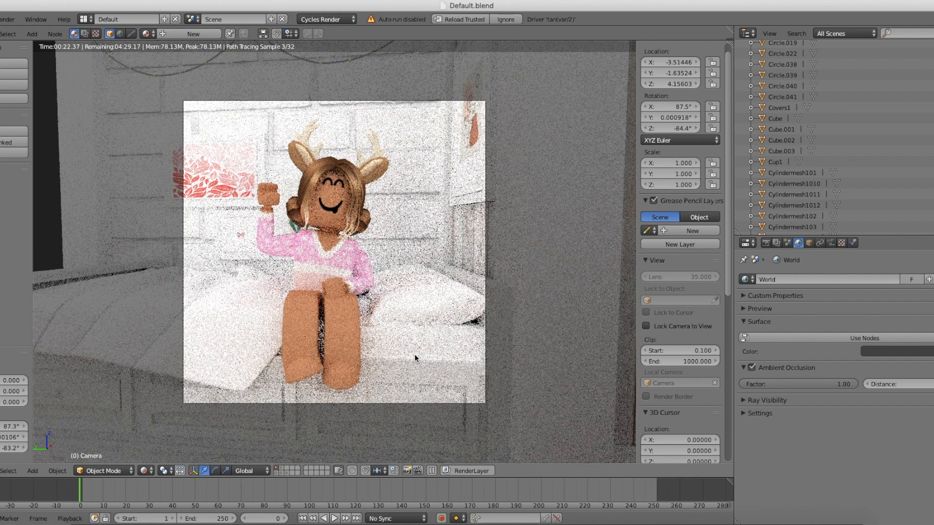
{"action": "mouse_move", "coordinate": [325, 426]}
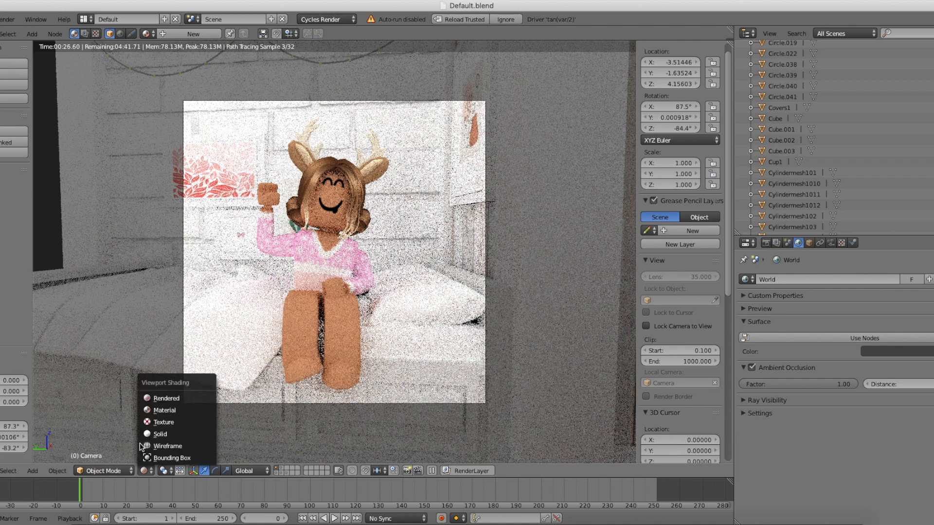
- Return the viewport to Texture shading and enable Denoising in the Render Layers settings
{"action": "left_click", "coordinate": [159, 434]}
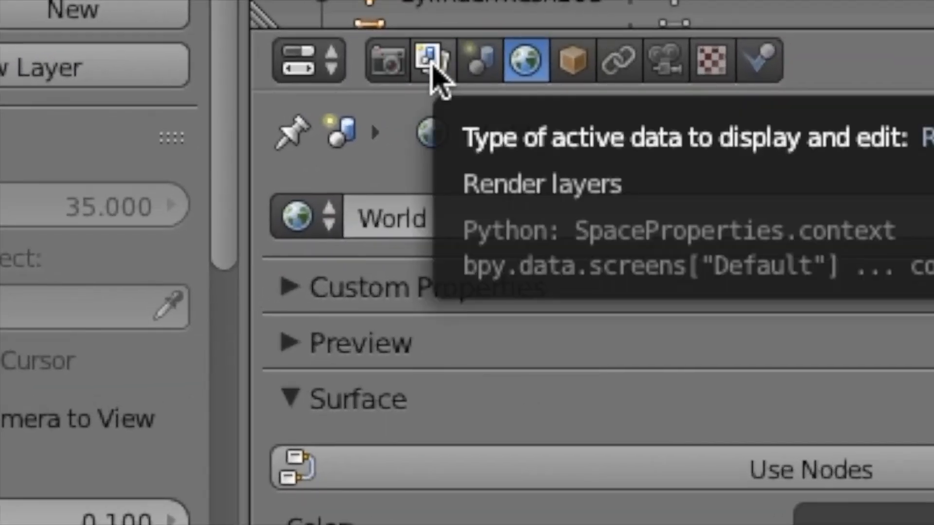
{"action": "left_click", "coordinate": [431, 59]}
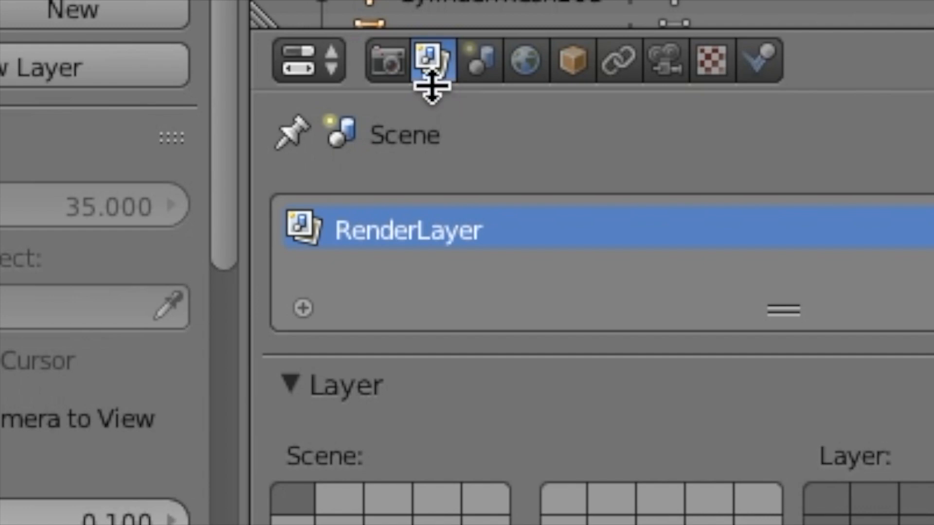
{"action": "scroll", "scroll_direction": "down", "scroll_amount": 3}
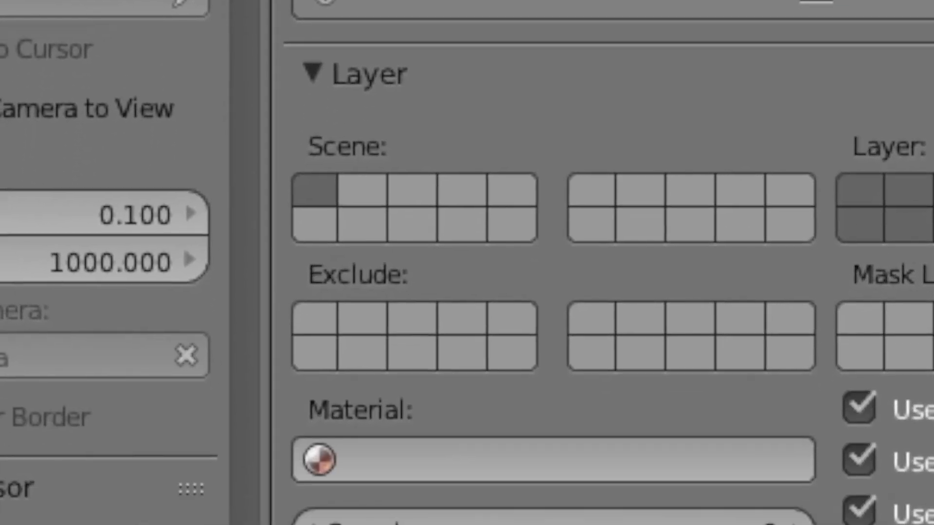
{"action": "scroll", "scroll_direction": "down", "scroll_amount": 3}
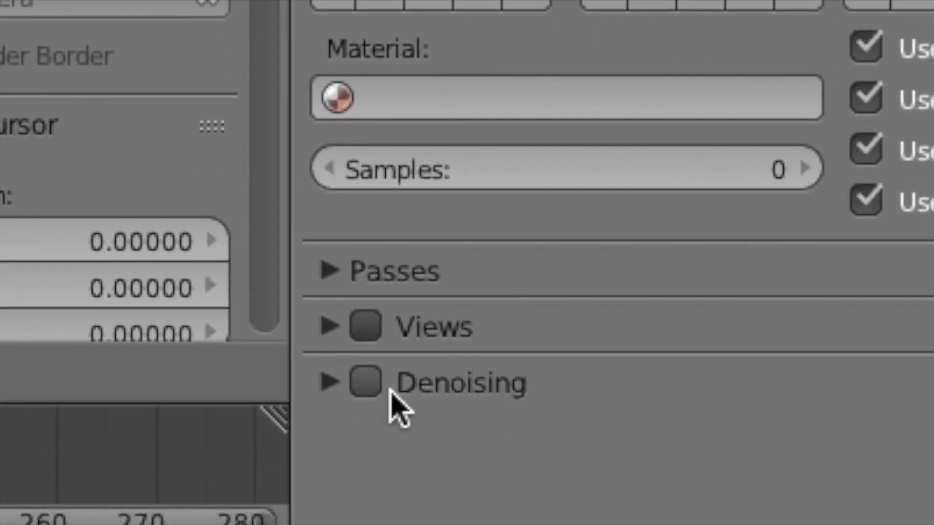
{"action": "left_click", "coordinate": [364, 381]}
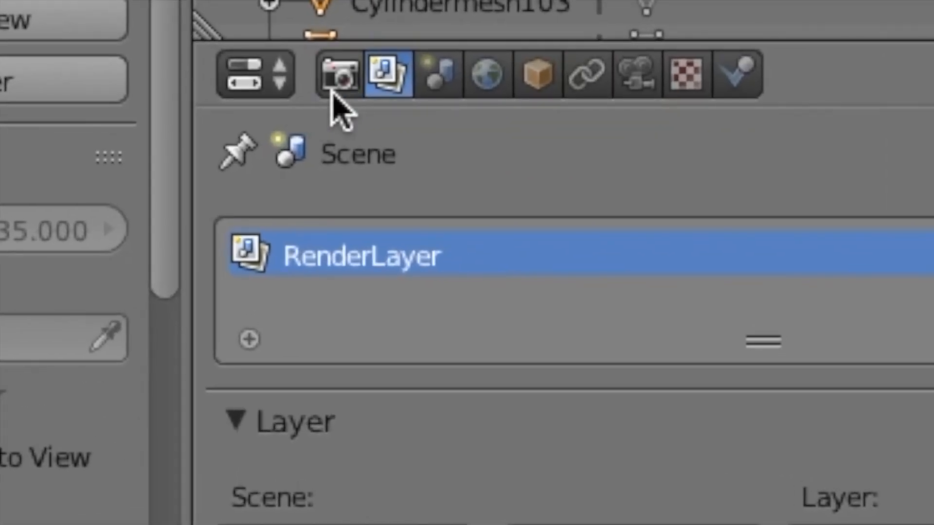
- Render the final Cycles image of the antlered avatar on the white bed
{"action": "left_click", "coordinate": [338, 74]}
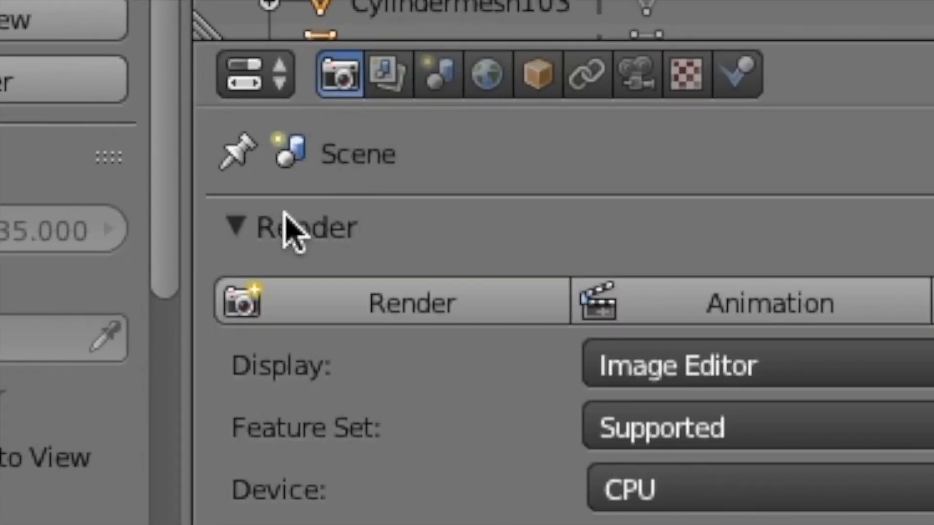
{"action": "mouse_move", "coordinate": [256, 310]}
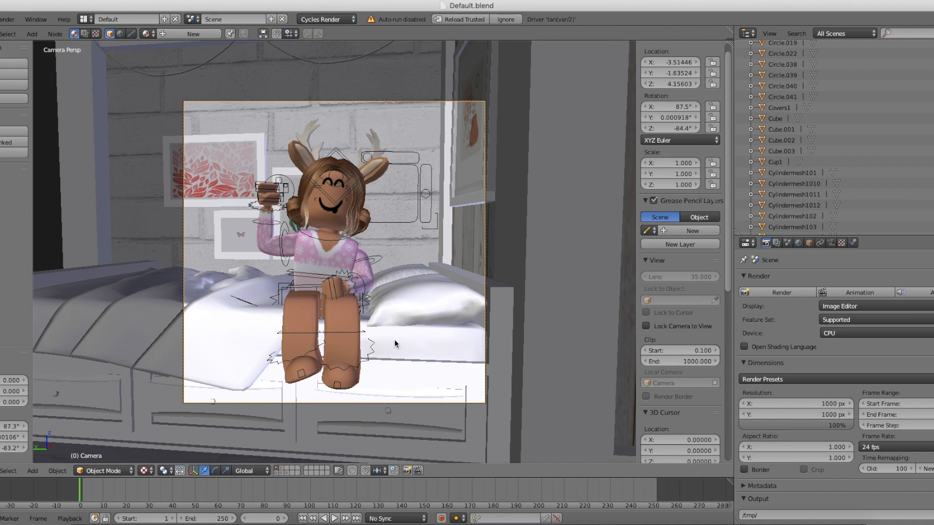
{"action": "mouse_move", "coordinate": [381, 272]}
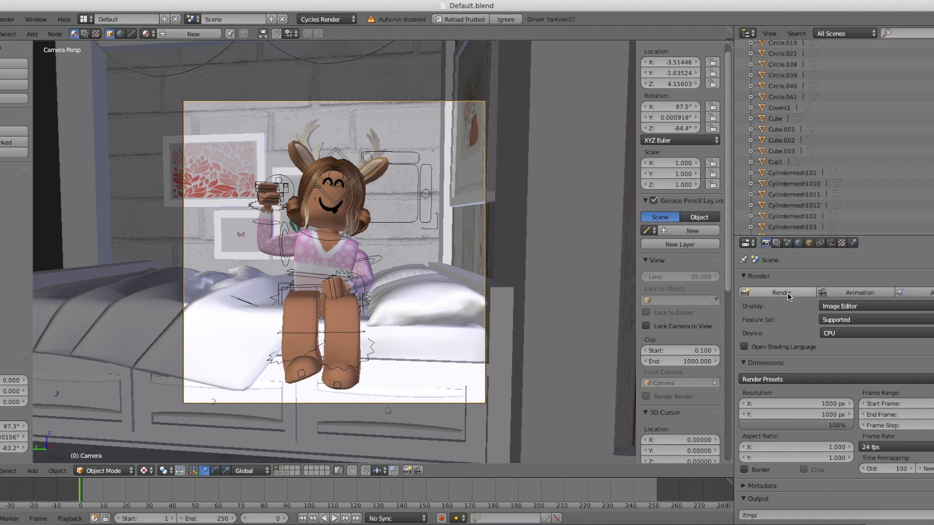
{"action": "left_click", "coordinate": [781, 292]}
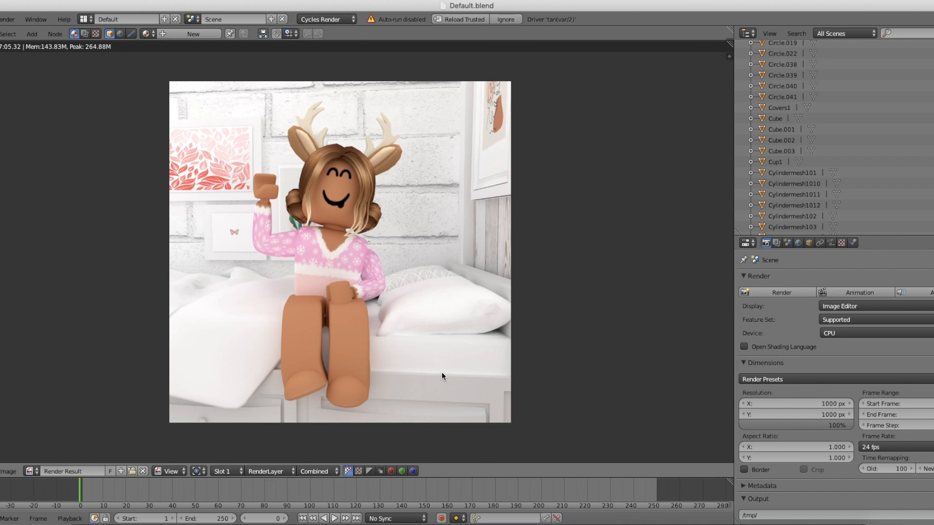
{"action": "mouse_move", "coordinate": [252, 352]}
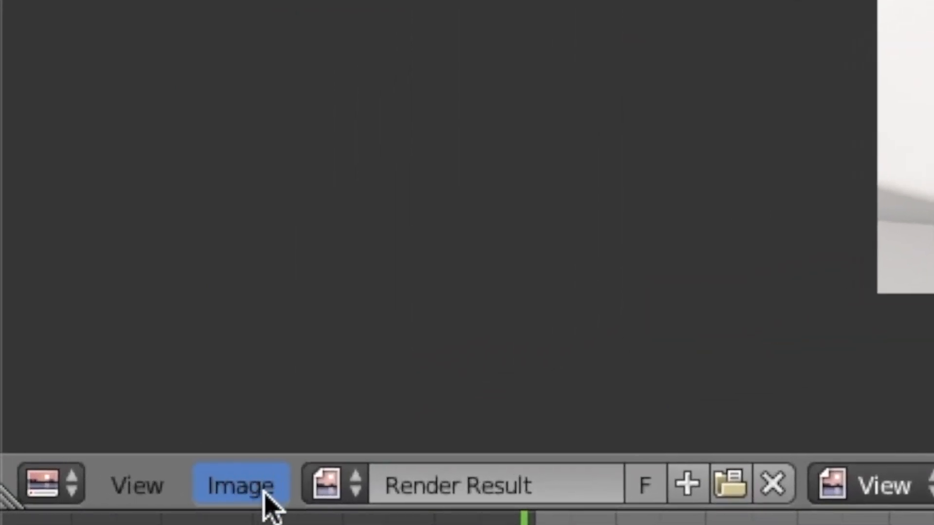
- Start Save As Image for the render result and choose PNG as the file format
{"action": "left_click", "coordinate": [240, 484]}
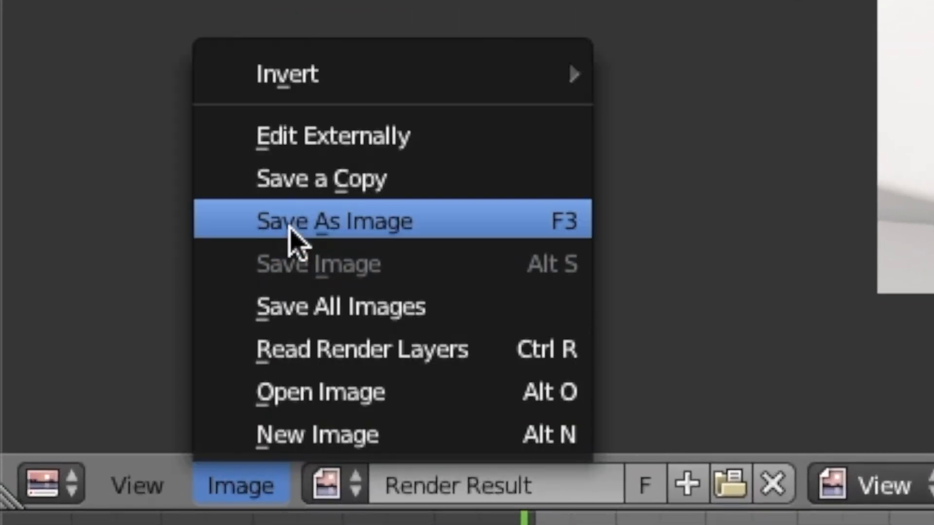
{"action": "left_click", "coordinate": [334, 221]}
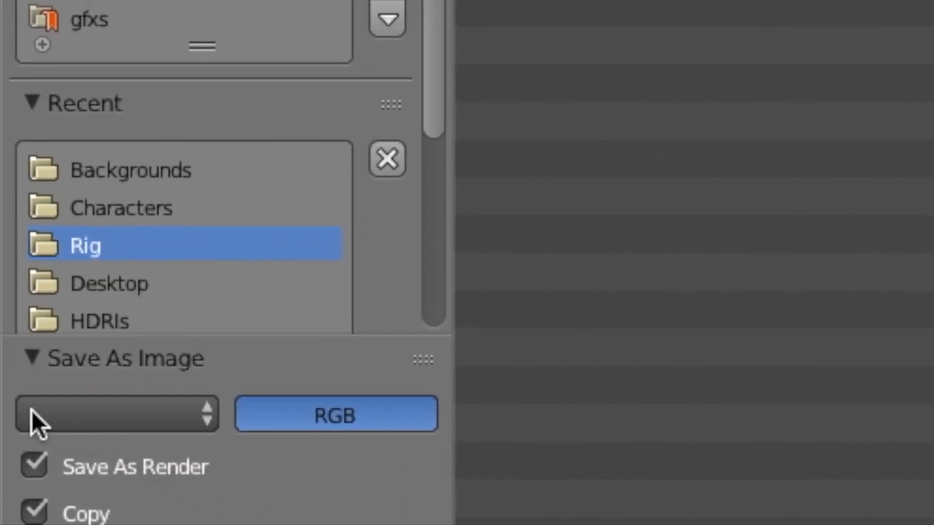
{"action": "mouse_move", "coordinate": [348, 393]}
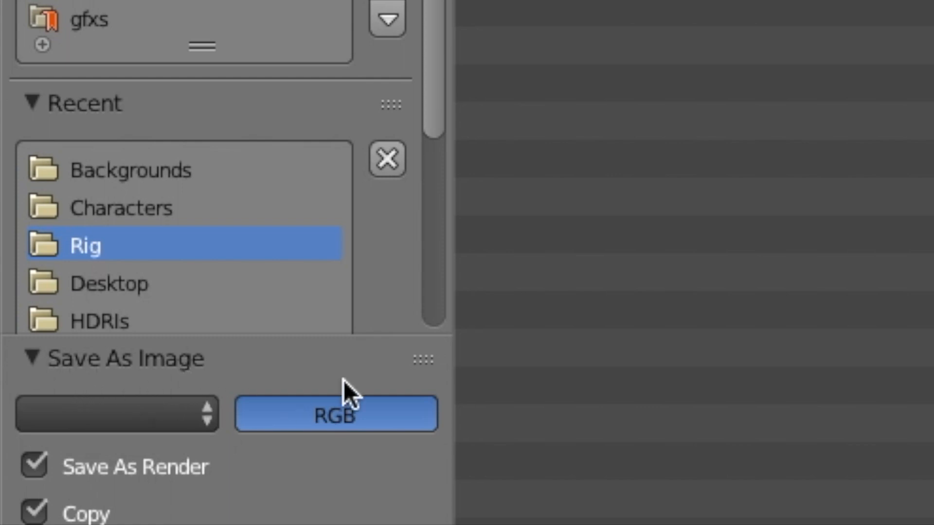
{"action": "left_click", "coordinate": [118, 413]}
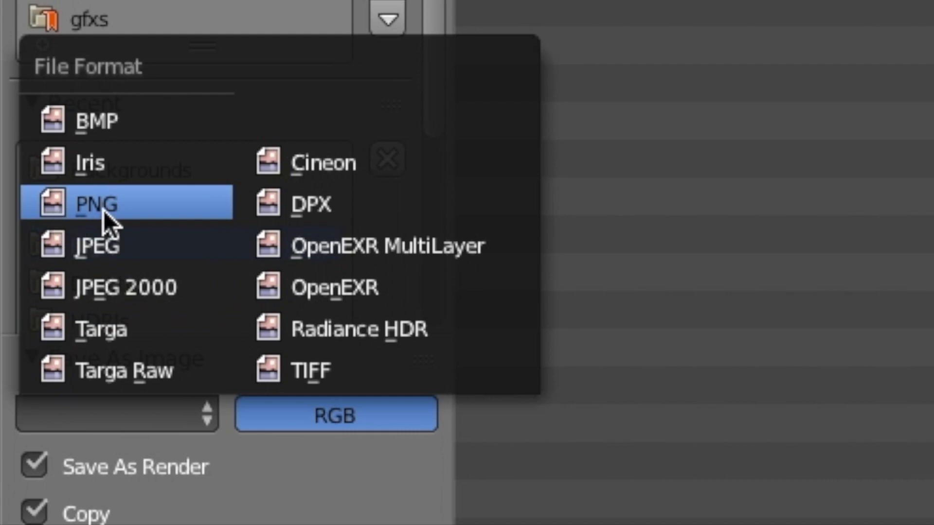
{"action": "left_click", "coordinate": [91, 203]}
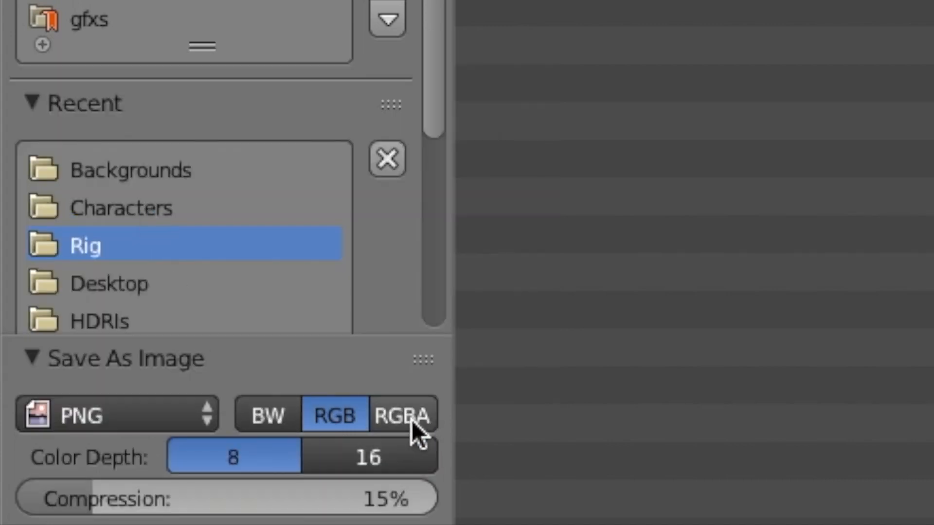